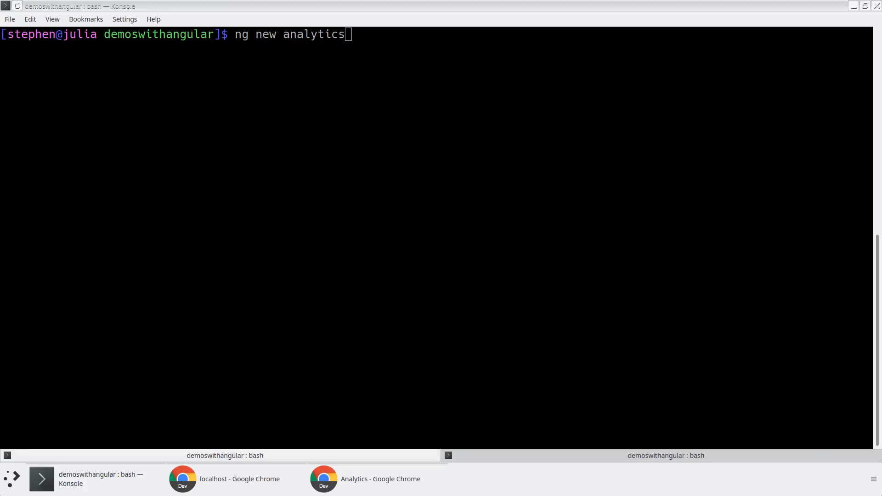
{"action": "mouse_move", "coordinate": [737, 89]}
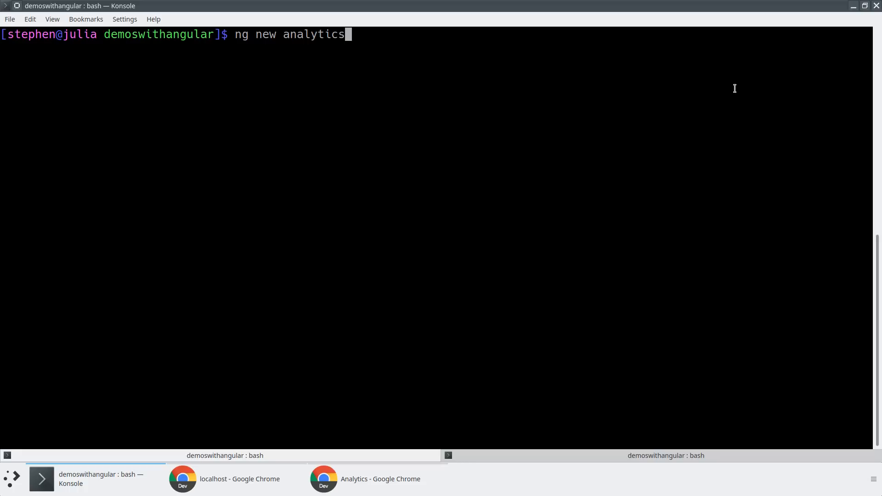
Run 'ng new analytics', accepting Angular routing and choosing CSS stylesheets
{"action": "key", "text": "Return"}
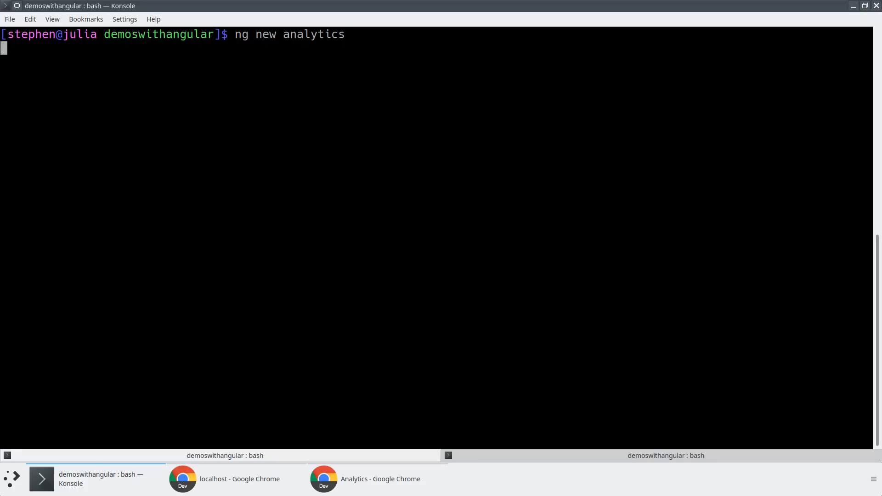
{"action": "key", "text": "Return"}
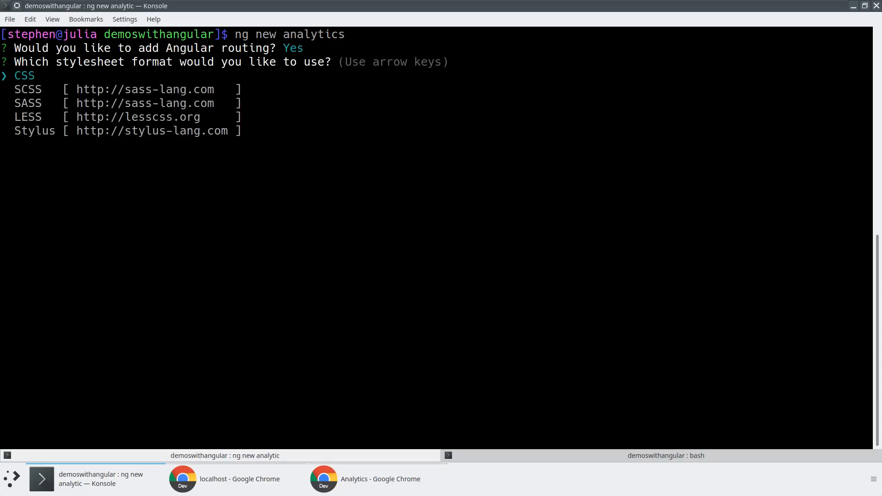
{"action": "key", "text": "Return"}
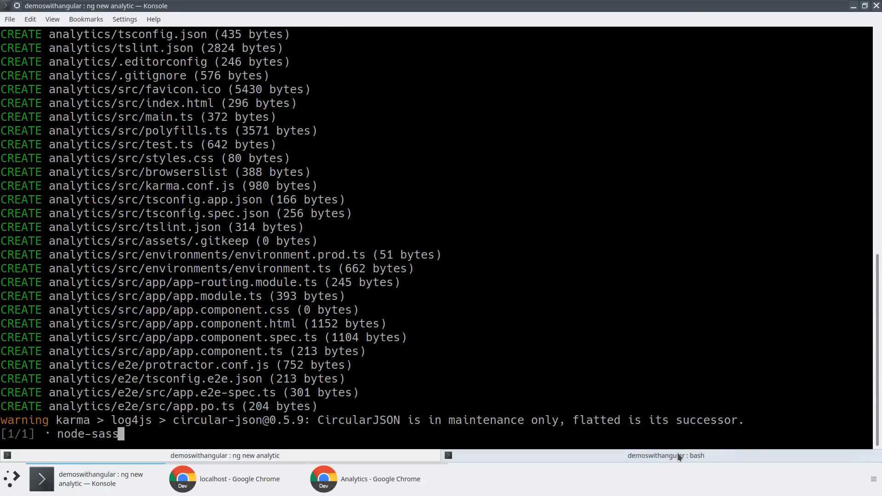
Start 'ng serve' in the second tab, then cd into analytics and launch 'code ./'
{"action": "left_click", "coordinate": [667, 456]}
{"action": "type", "text": "cd analytics && ng serve"}
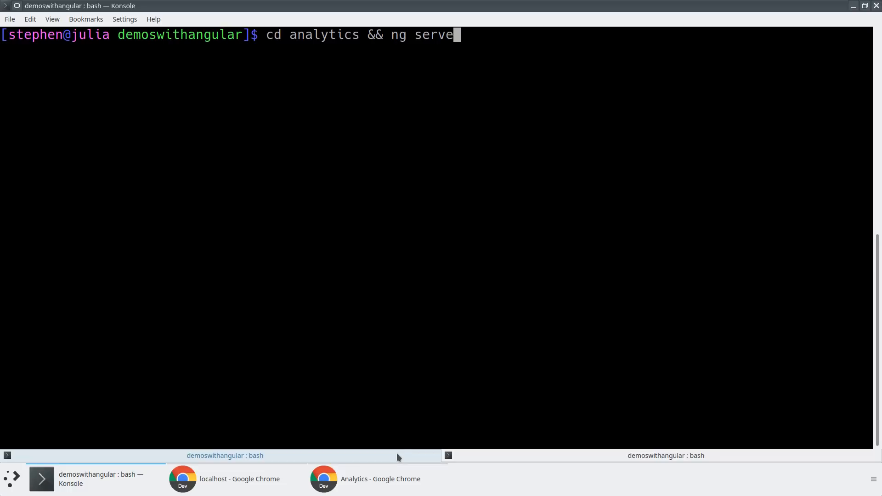
{"action": "key", "text": "Return"}
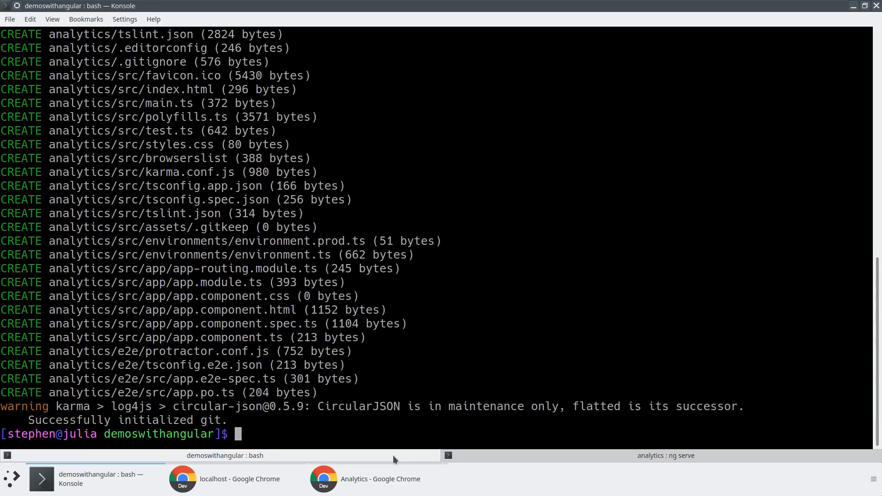
{"action": "type", "text": "cd analytics"}
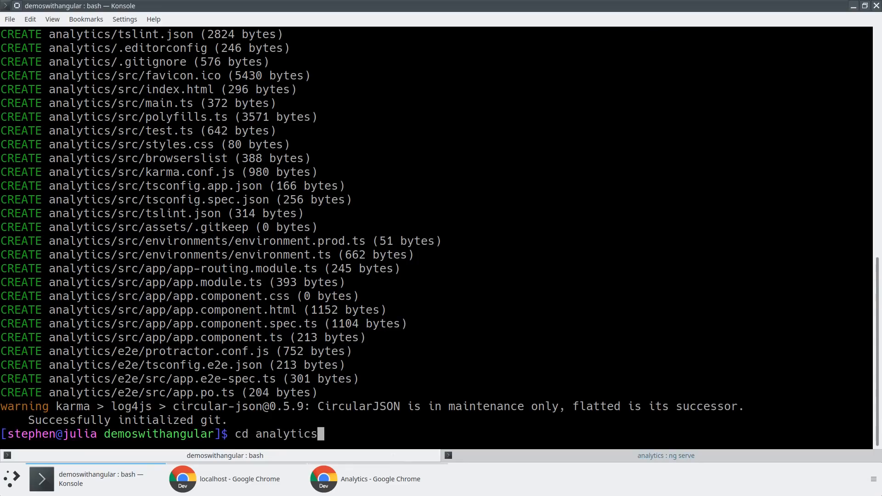
{"action": "key", "text": "Return"}
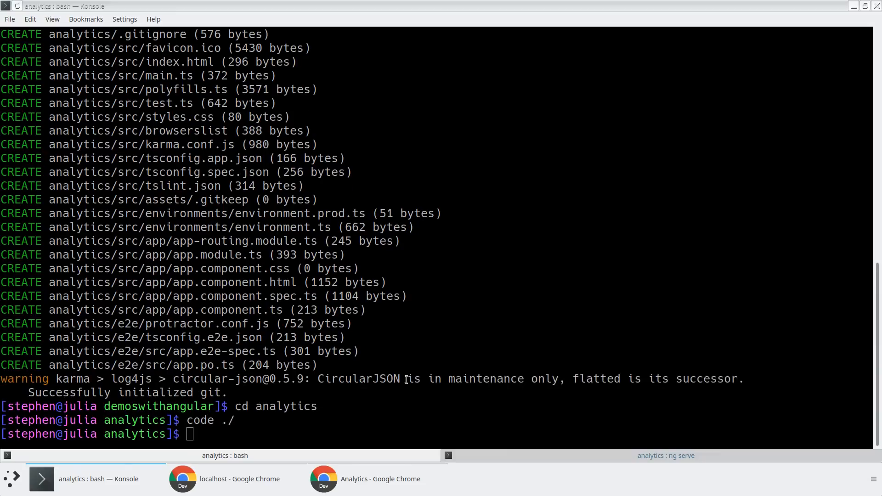
{"action": "left_click", "coordinate": [512, 479]}
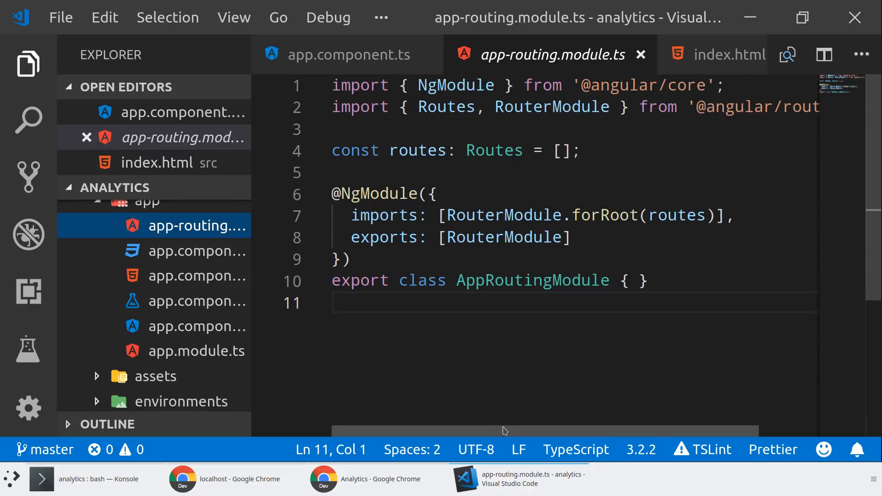
Collapse the Explorer sidebar and switch to editing app.component.ts
{"action": "left_click", "coordinate": [28, 63]}
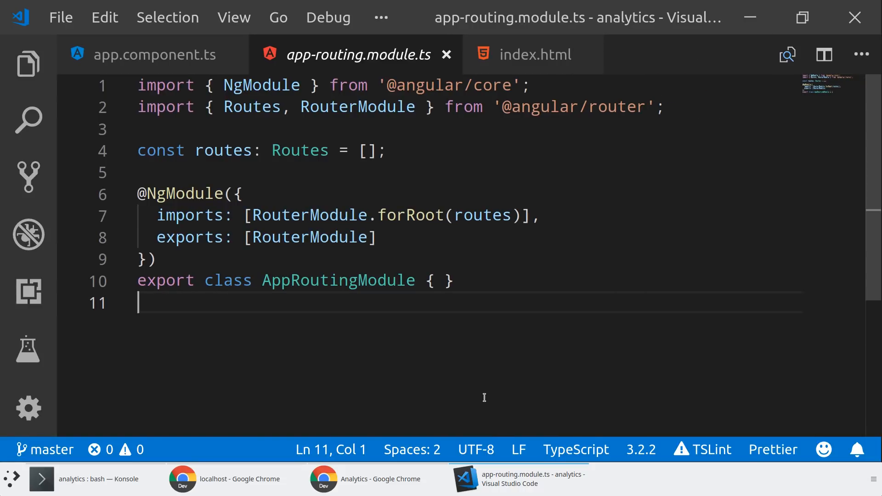
{"action": "mouse_move", "coordinate": [483, 392]}
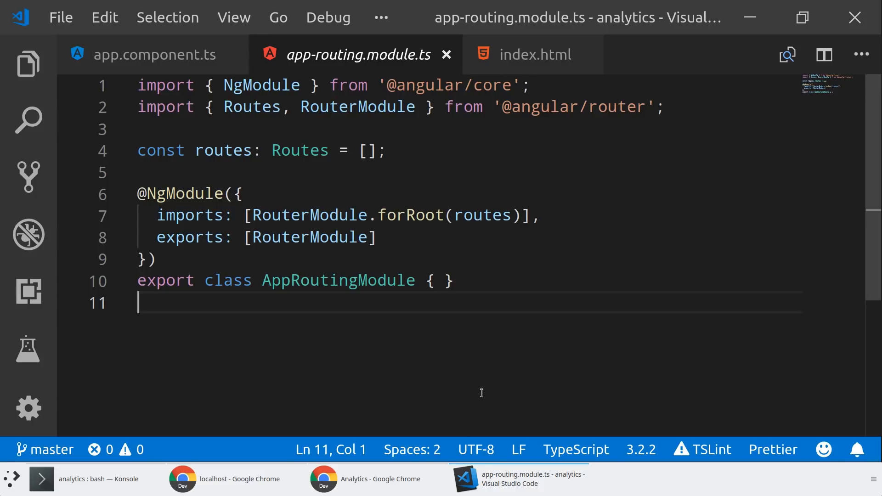
{"action": "mouse_move", "coordinate": [472, 398]}
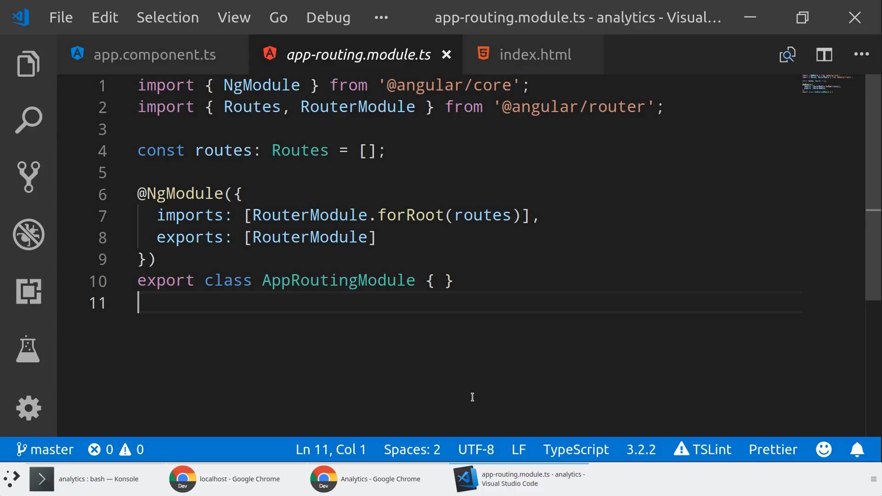
{"action": "mouse_move", "coordinate": [29, 64]}
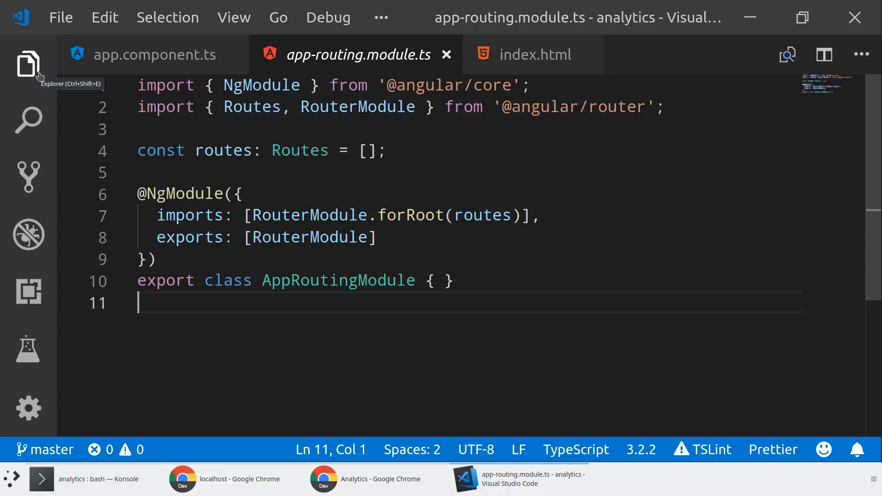
{"action": "mouse_move", "coordinate": [379, 386]}
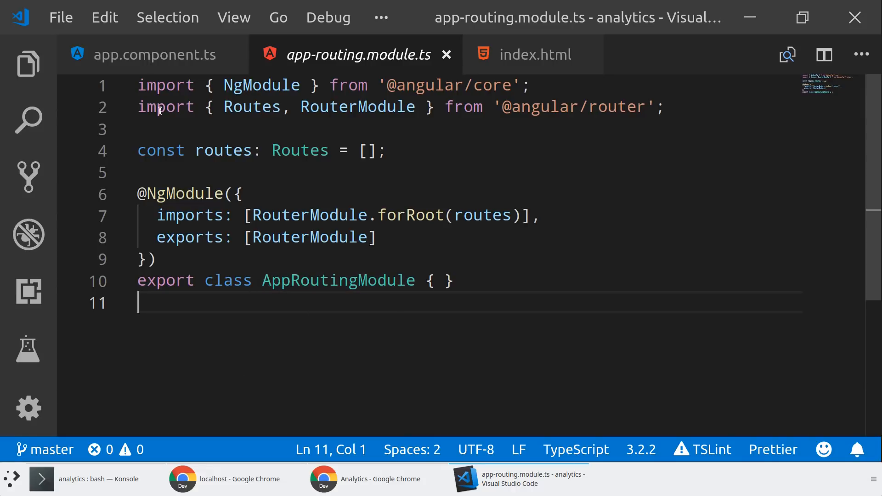
{"action": "left_click", "coordinate": [154, 54]}
{"action": "type", "text": "constructor"}
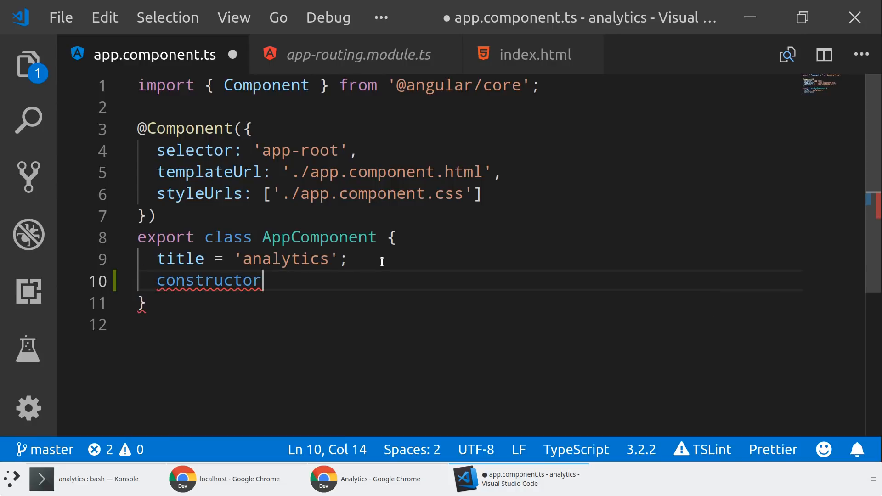
Add constructor(router: Router) to AppComponent and save
{"action": "type", "text": "()"}
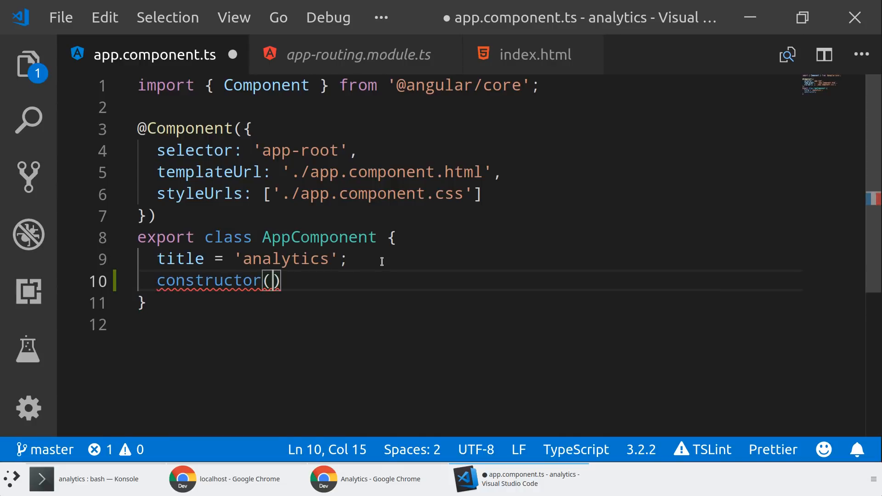
{"action": "type", "text": "router: Router"}
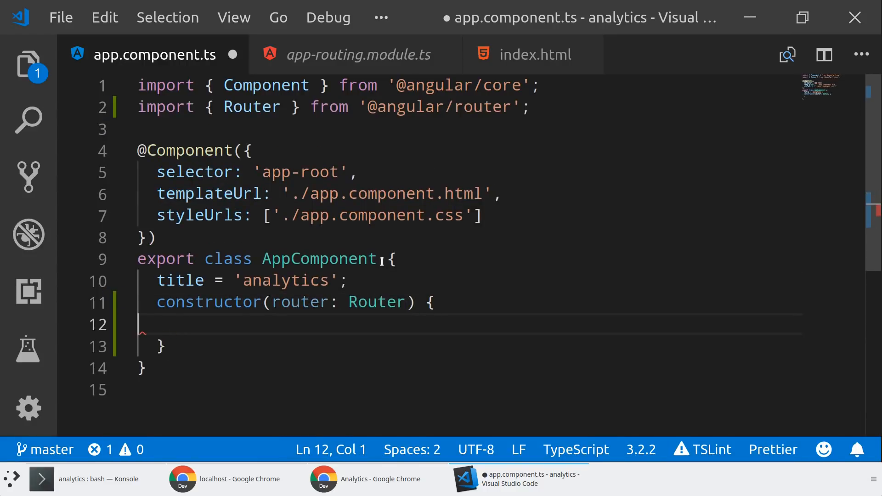
{"action": "key", "text": "ctrl+s"}
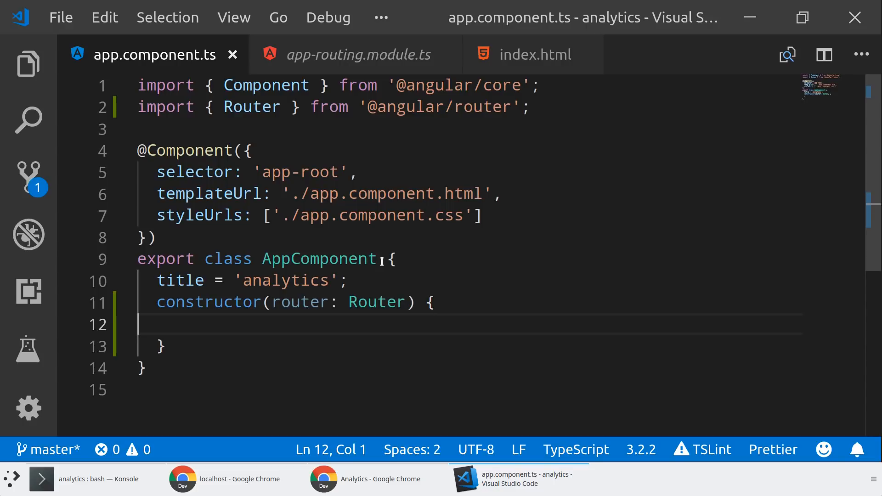
Pipe router.events through filter(event => event instanceof NavigationEnd)
{"action": "type", "text": "router"}
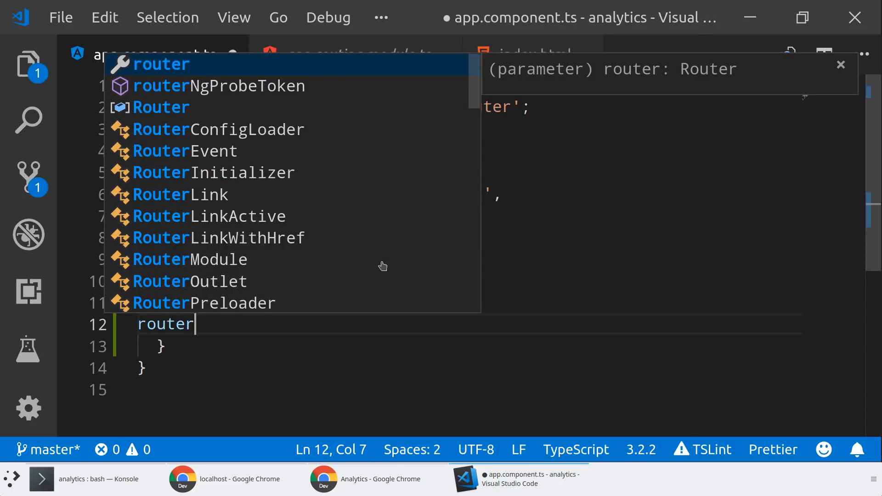
{"action": "type", "text": ".events"}
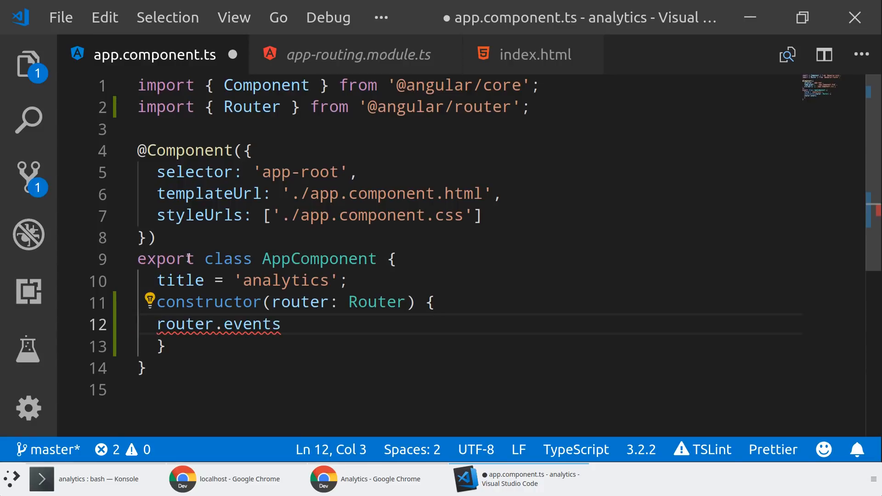
{"action": "type", "text": "."}
{"action": "type", "text": "filter"}
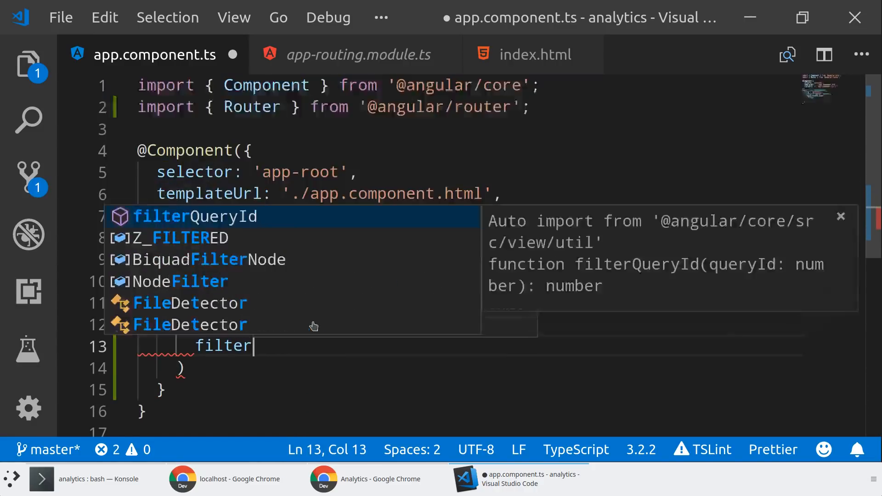
{"action": "type", "text": "(event -"}
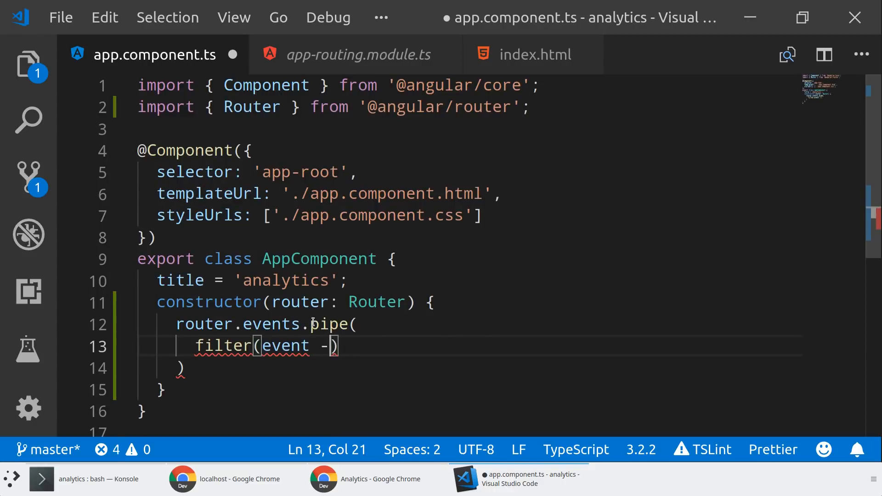
{"action": "type", "text": "> event"}
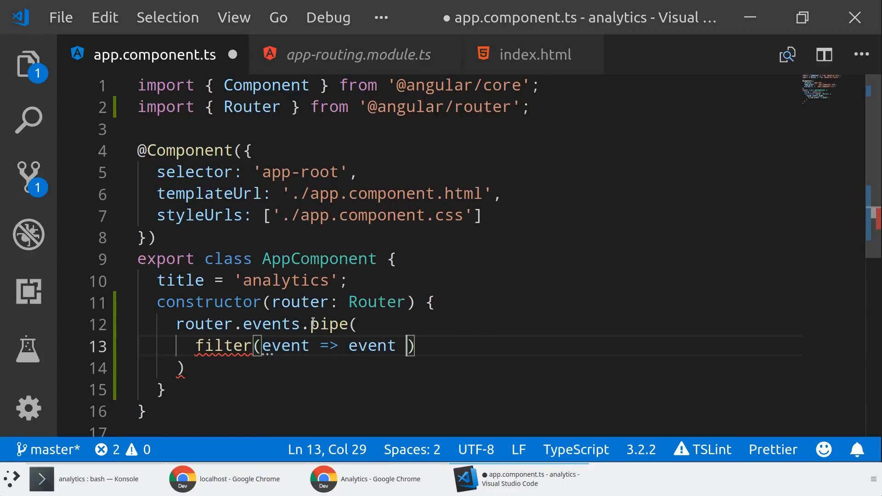
{"action": "type", "text": "instanceof E"}
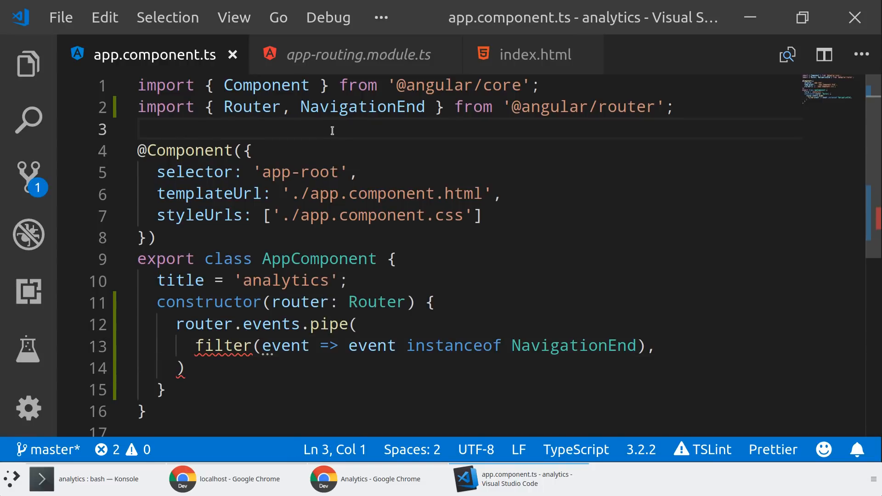
Add 'import { filter } from rxjs/operators' to app.component.ts
{"action": "type", "text": "import { filter"}
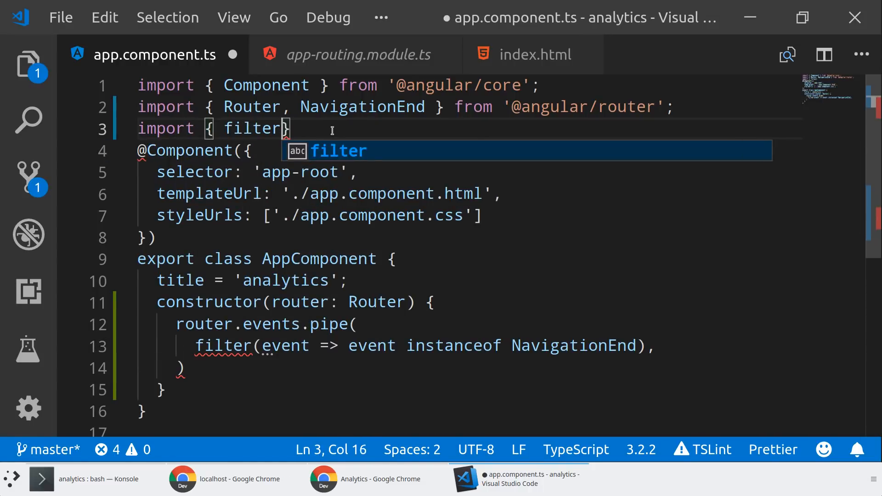
{"action": "type", "text": "} from' r"}
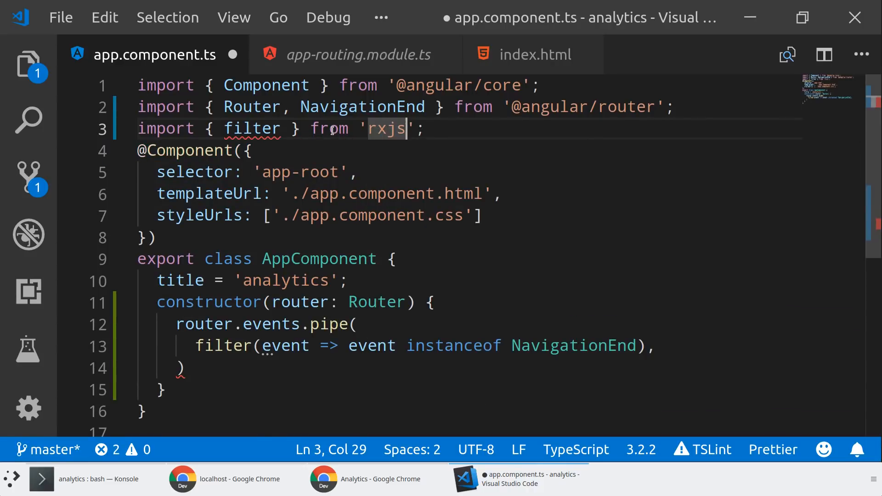
{"action": "type", "text": "/operators"}
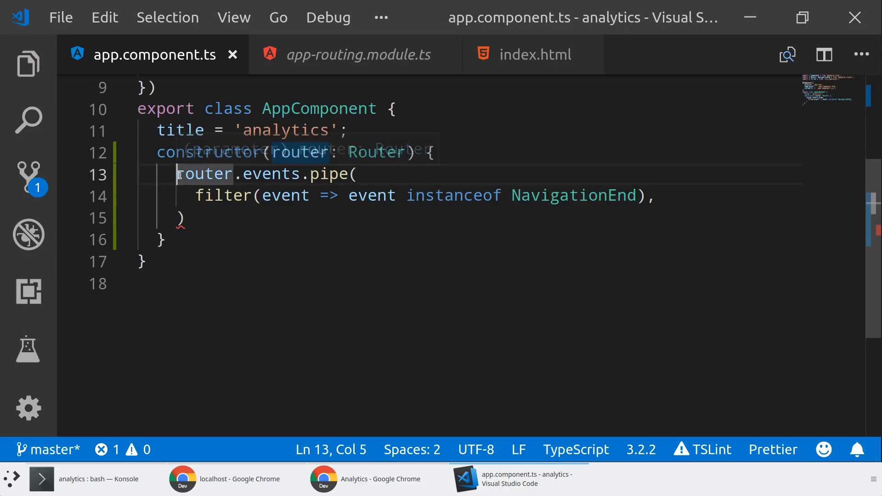
{"action": "mouse_move", "coordinate": [301, 152]}
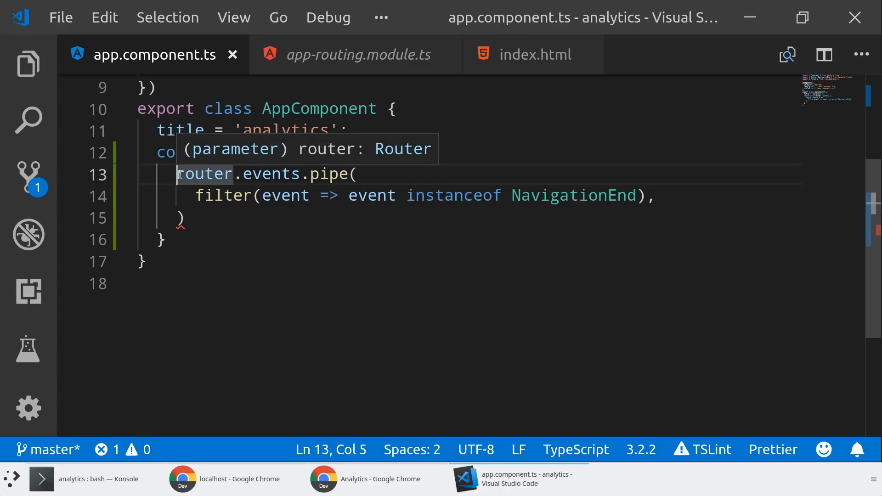
Assign the pipe to const navEndEvents, subscribe with an empty (event: NavigationEnd) handler, and save
{"action": "type", "text": "const navEndEvents ="}
{"action": "left_click", "coordinate": [471, 218]}
{"action": "type", "text": ";"}
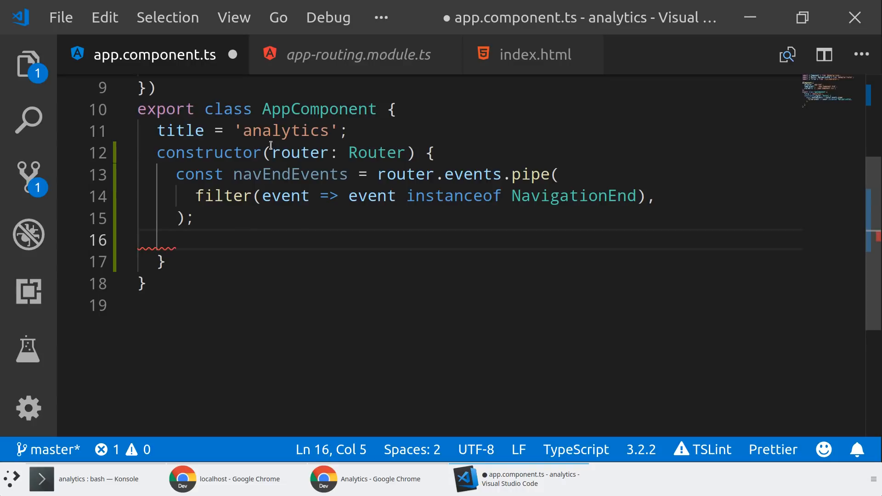
{"action": "mouse_move", "coordinate": [257, 254]}
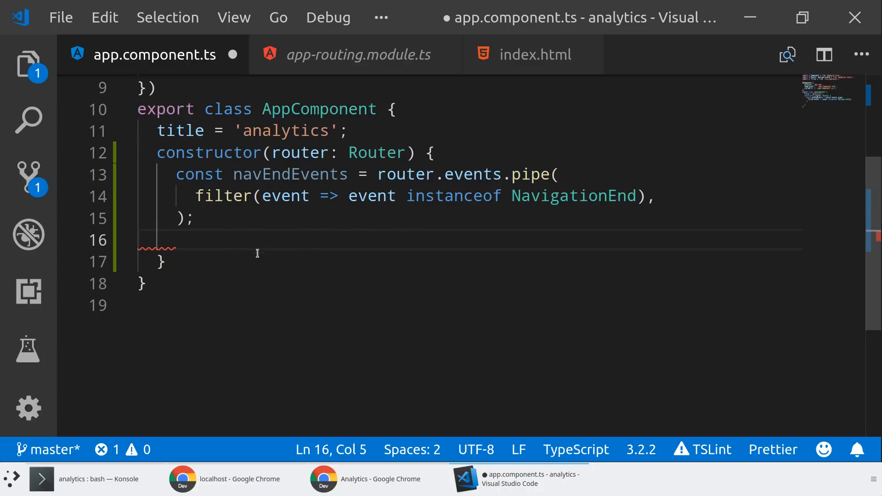
{"action": "mouse_move", "coordinate": [232, 237]}
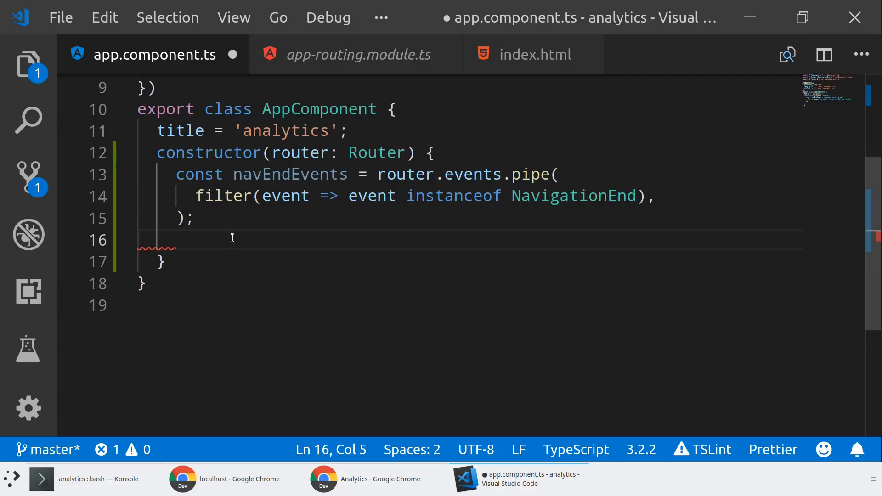
{"action": "mouse_move", "coordinate": [227, 241]}
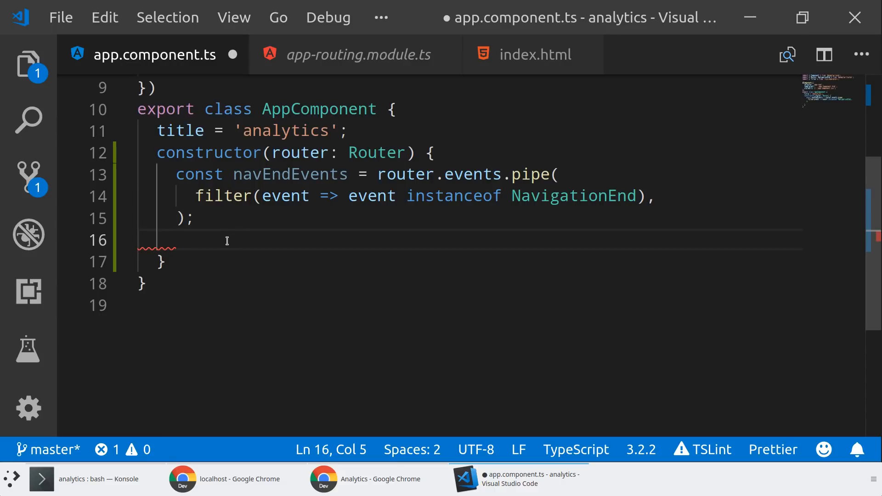
{"action": "type", "text": "navEndEvents.subscribe("}
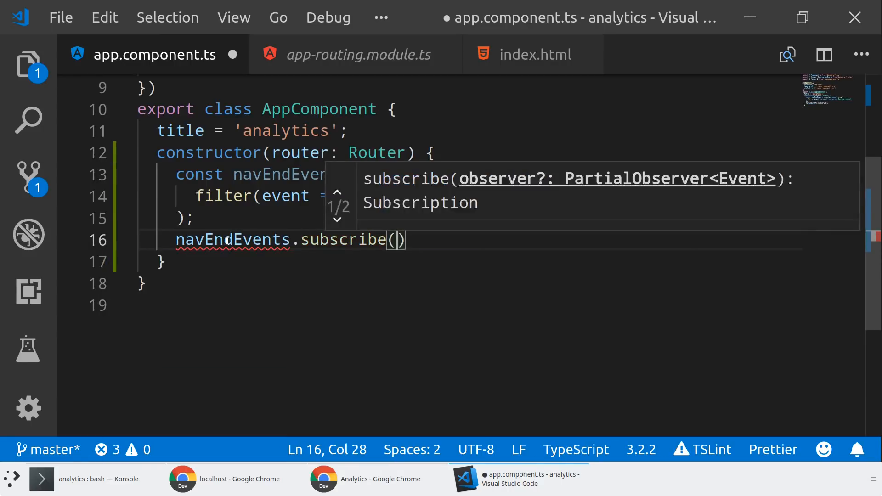
{"action": "type", "text": "event: Navigation"}
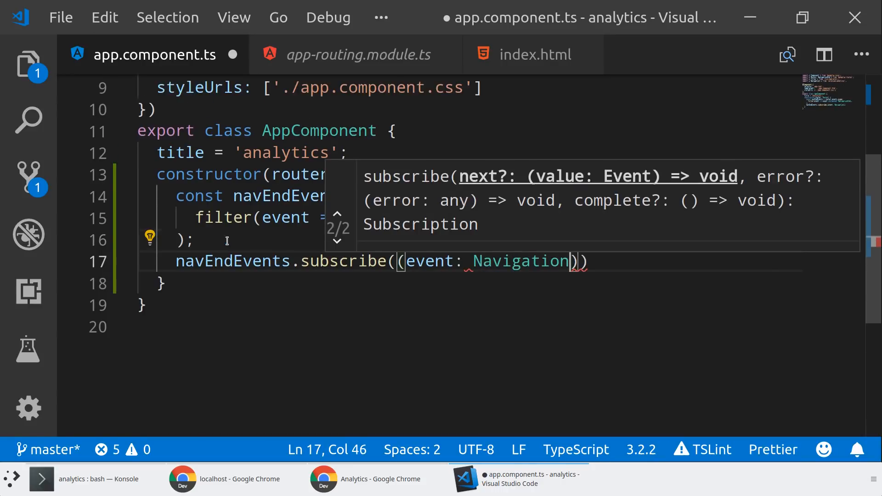
{"action": "type", "text": "End"}
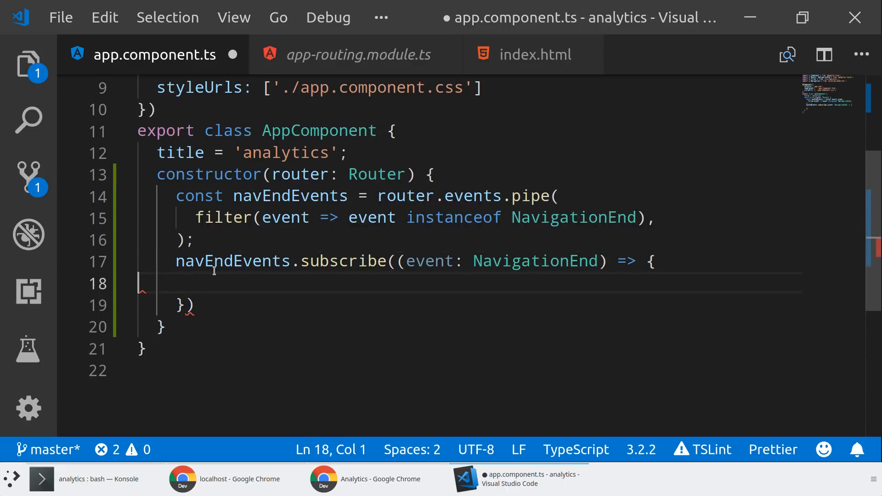
{"action": "key", "text": "ctrl+s"}
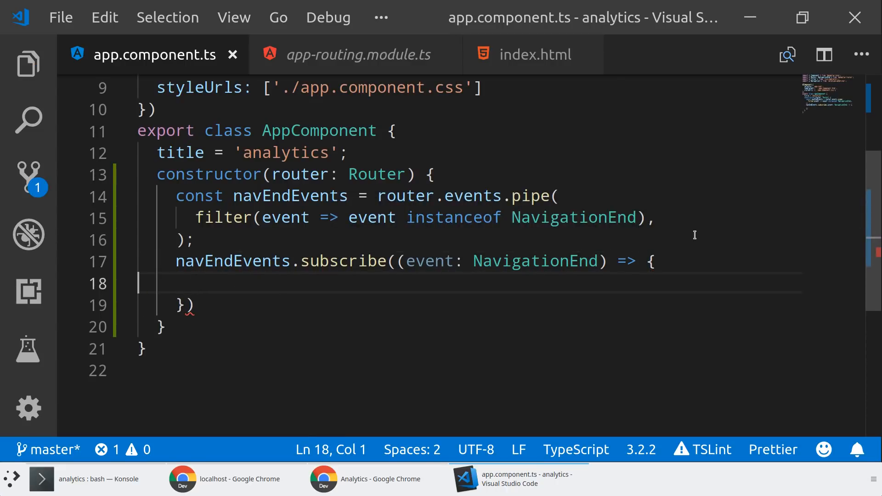
{"action": "mouse_move", "coordinate": [385, 333]}
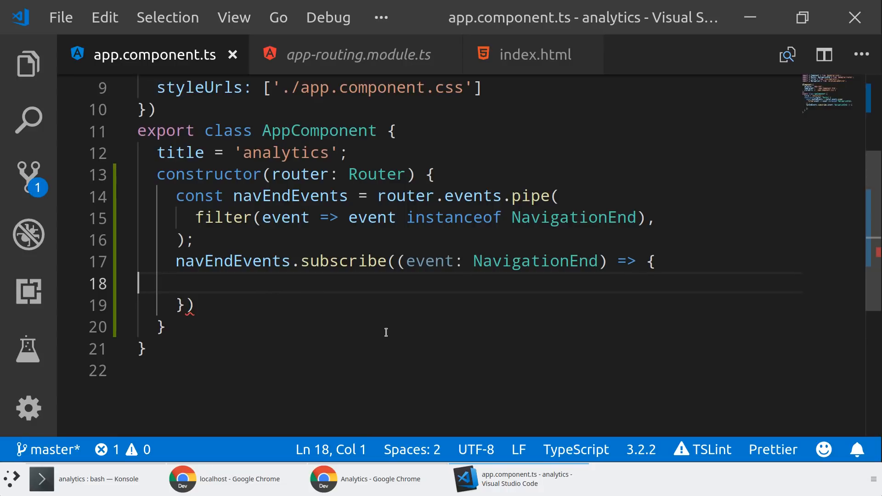
{"action": "mouse_move", "coordinate": [438, 367]}
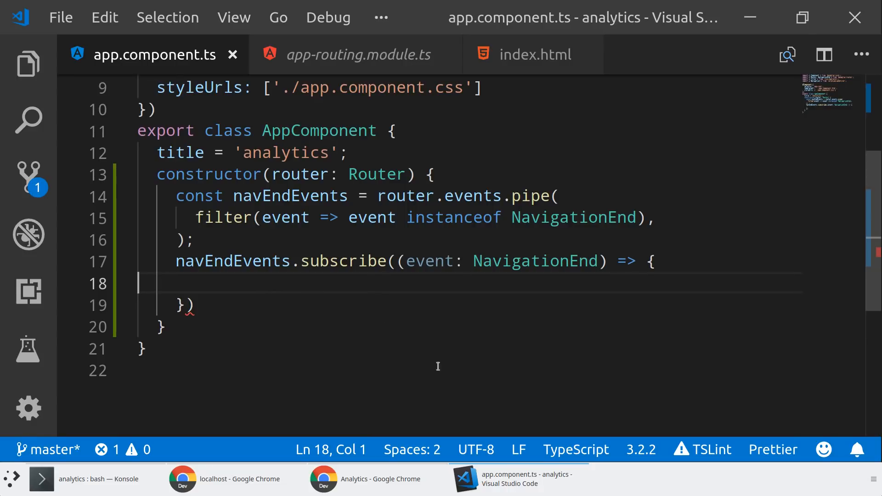
{"action": "mouse_move", "coordinate": [299, 397]}
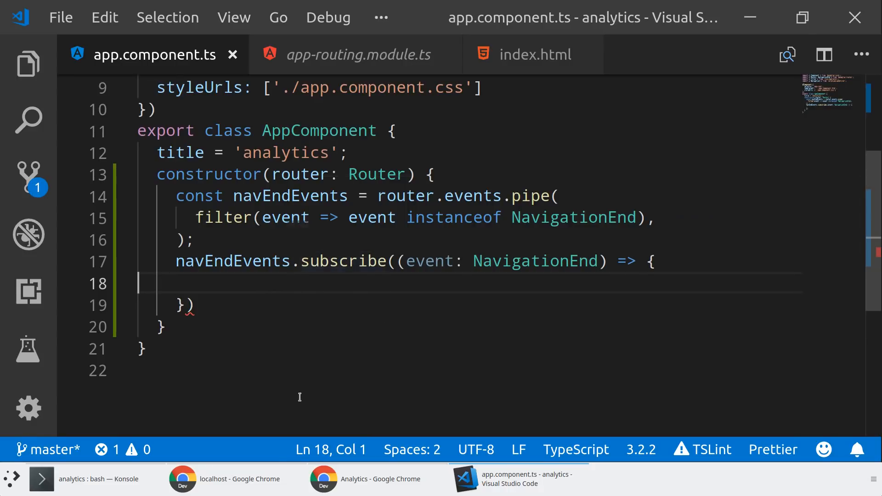
In Analytics Admin, back out of new-property creation and show Router Test's Tracking Code page
{"action": "left_click", "coordinate": [380, 479]}
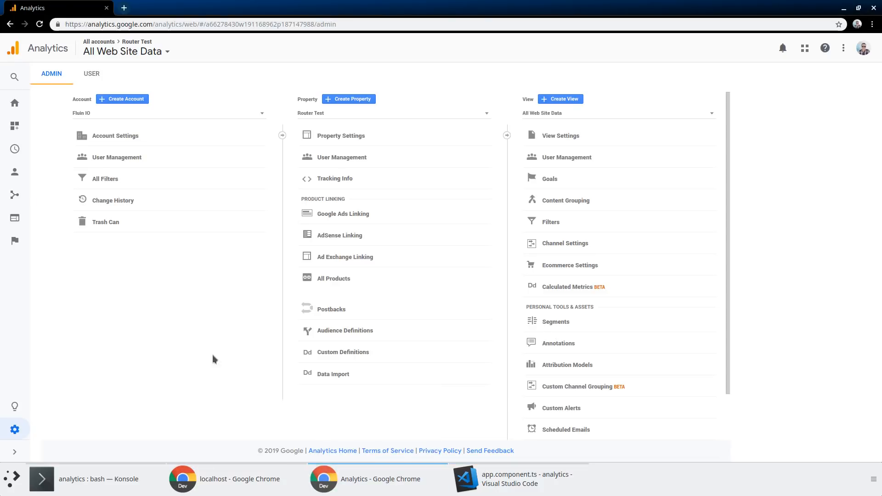
{"action": "mouse_move", "coordinate": [349, 98]}
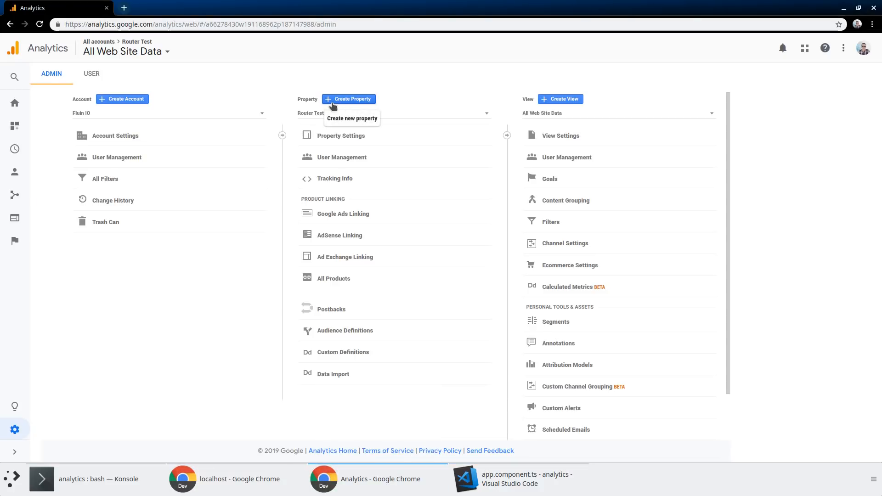
{"action": "left_click", "coordinate": [348, 99]}
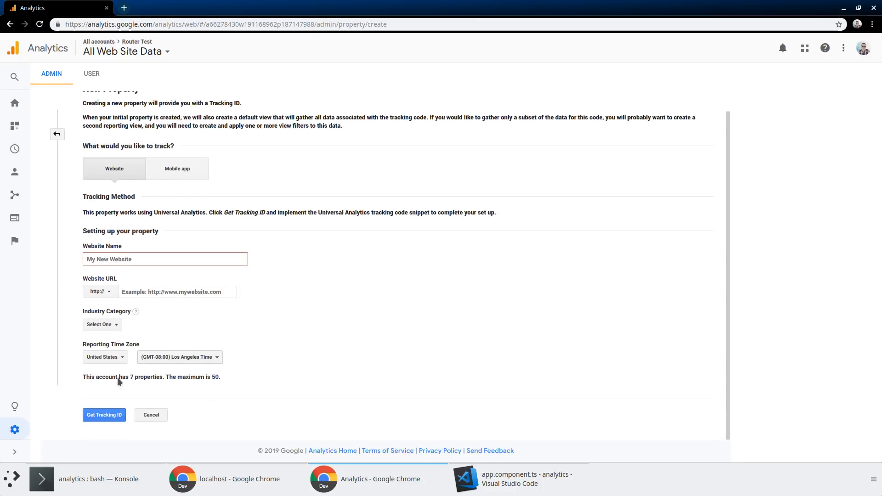
{"action": "mouse_move", "coordinate": [150, 415]}
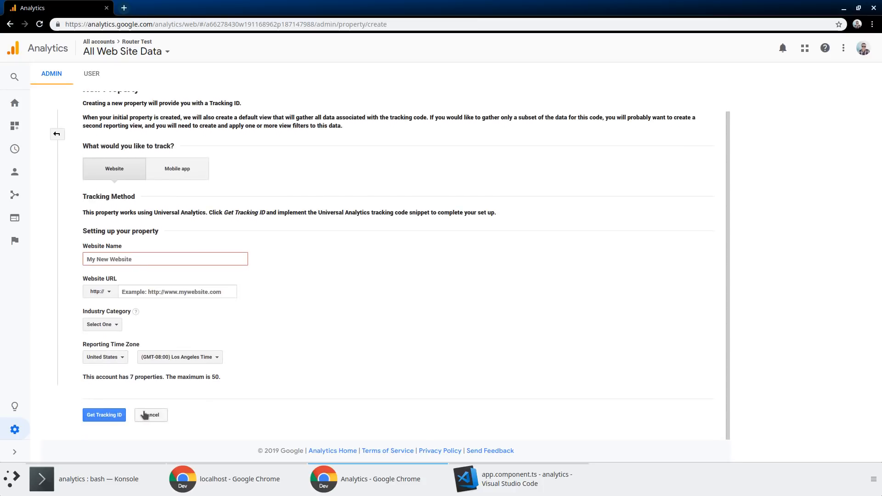
{"action": "left_click", "coordinate": [150, 416]}
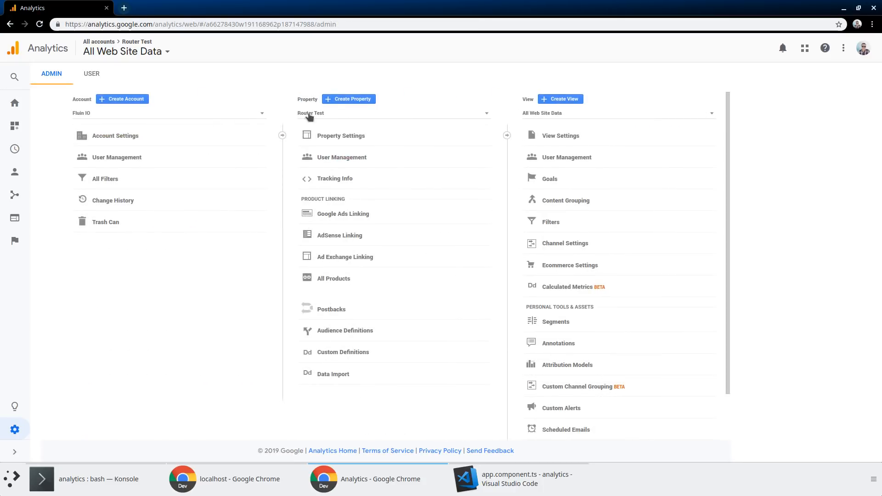
{"action": "left_click", "coordinate": [335, 178]}
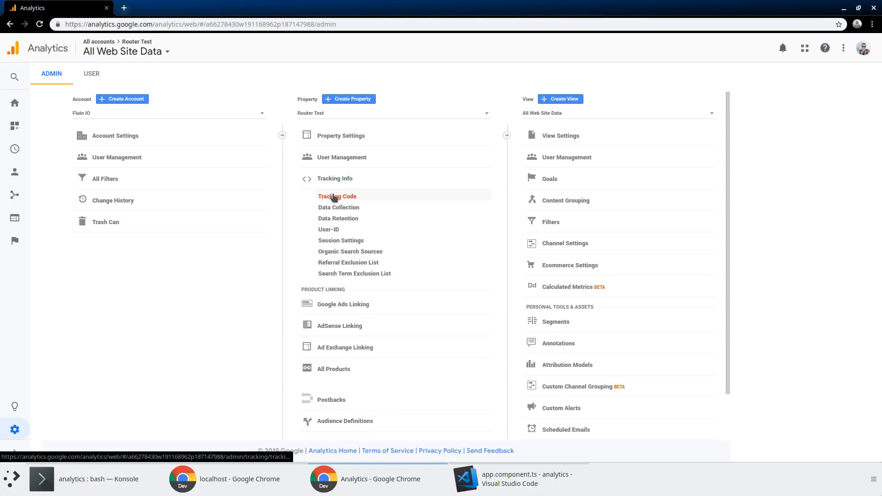
{"action": "left_click", "coordinate": [337, 197]}
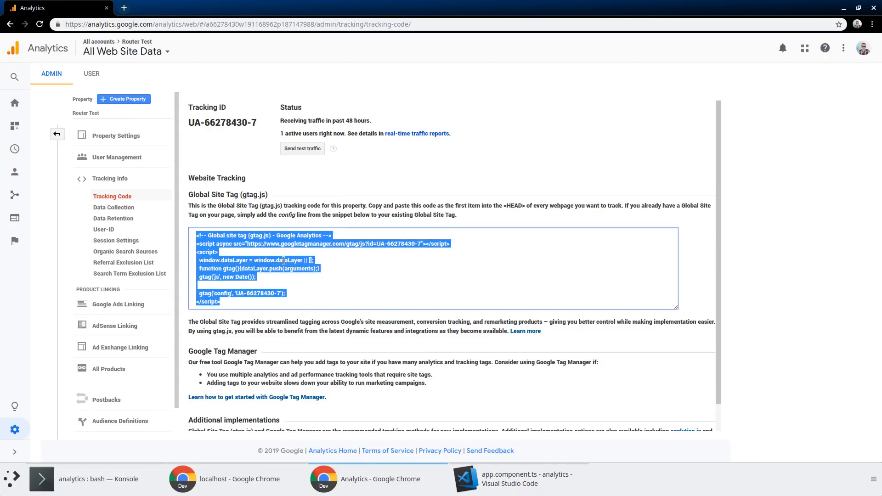
{"action": "mouse_move", "coordinate": [517, 479]}
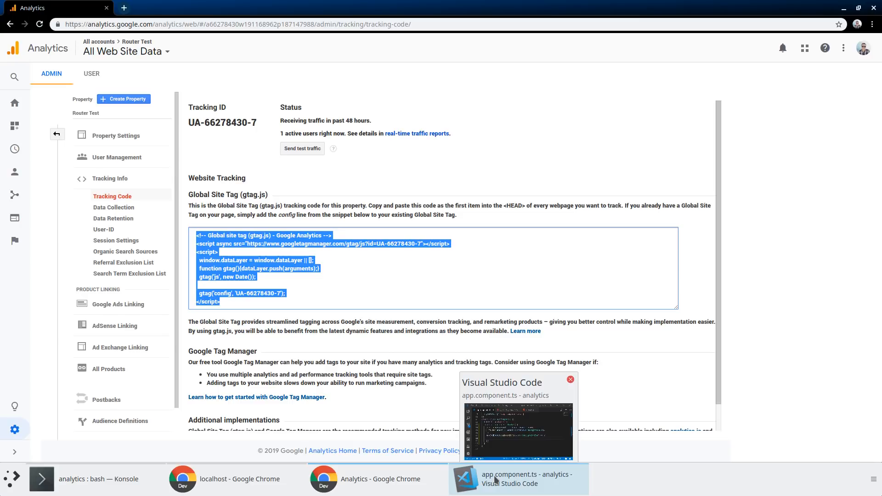
Paste the Global Site Tag snippet into index.html's head, save, and delete the gtag('config') line
{"action": "left_click", "coordinate": [515, 478]}
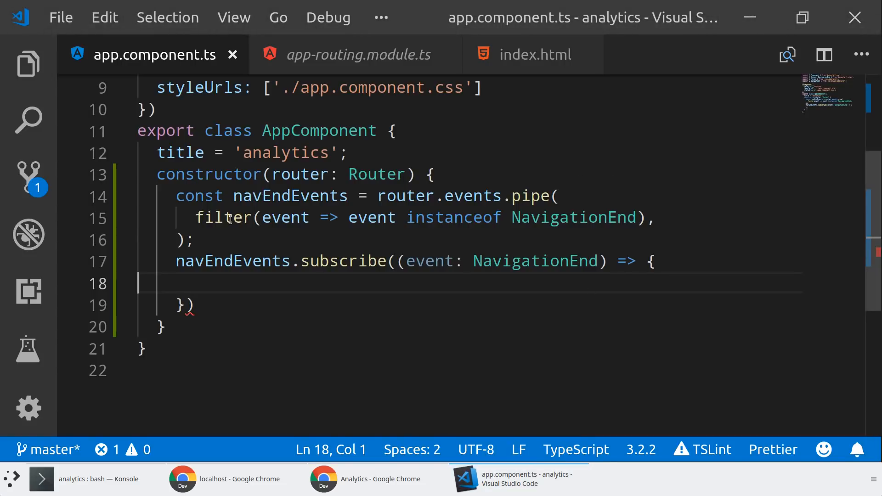
{"action": "left_click", "coordinate": [27, 63]}
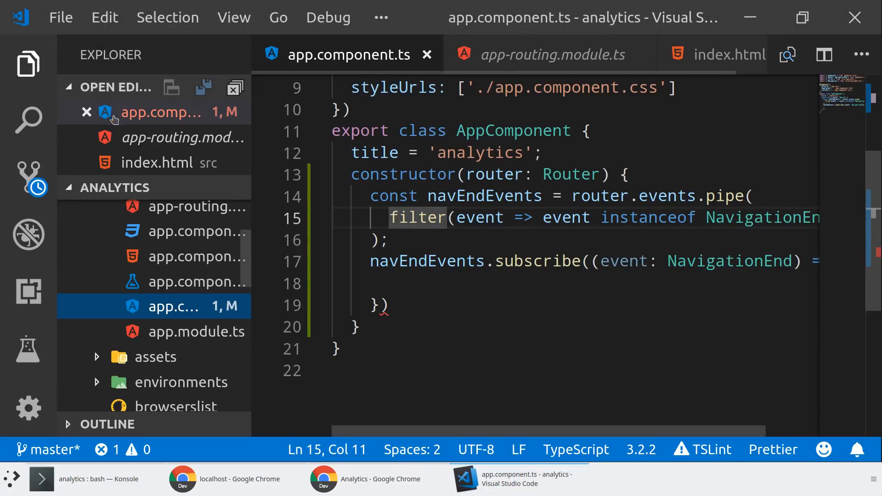
{"action": "scroll", "scroll_direction": "down", "scroll_amount": 3}
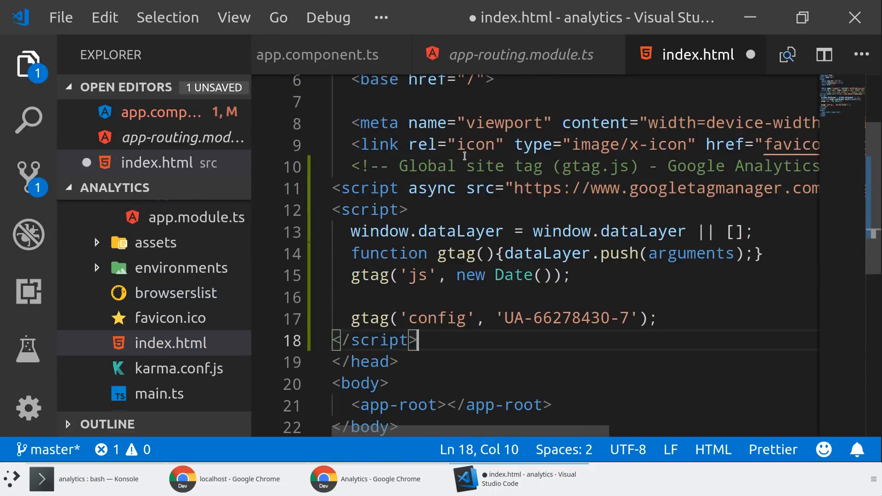
{"action": "key", "text": "ctrl+s"}
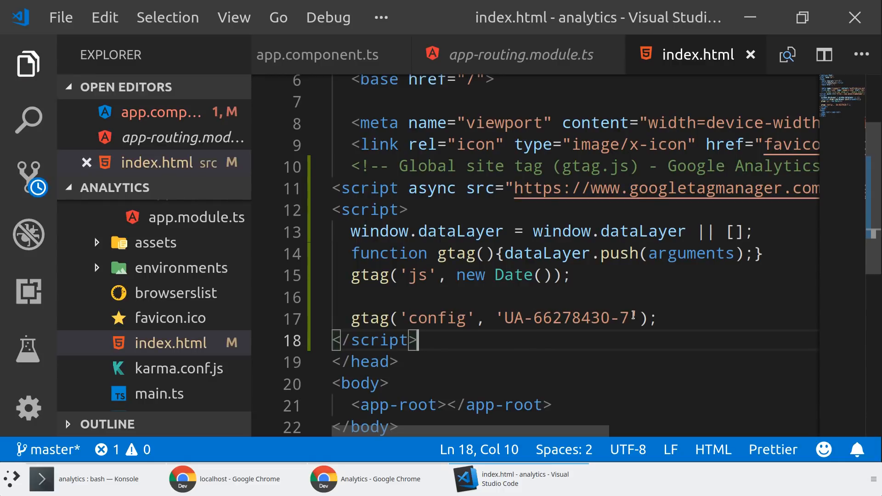
{"action": "left_click", "coordinate": [661, 318]}
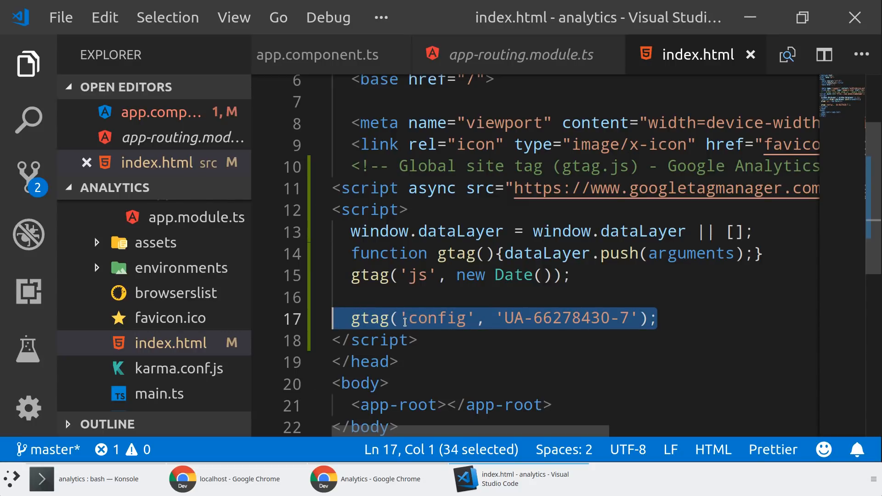
{"action": "key", "text": "Delete"}
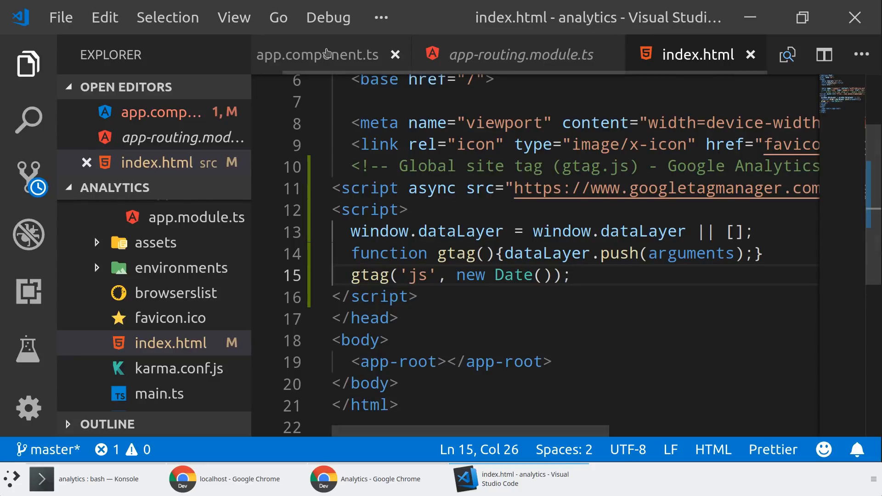
Add 'declare var gtag;' below the imports in app.component.ts and save
{"action": "left_click", "coordinate": [317, 54]}
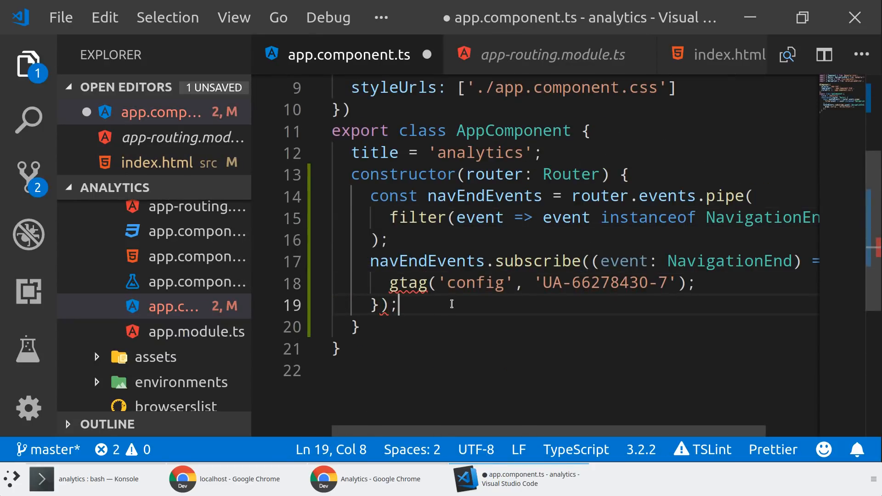
{"action": "key", "text": "ctrl+s"}
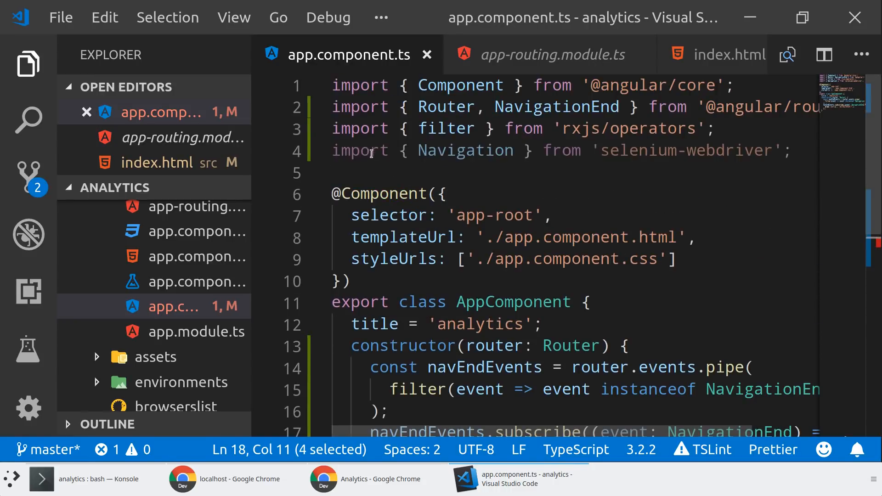
{"action": "key", "text": "Enter"}
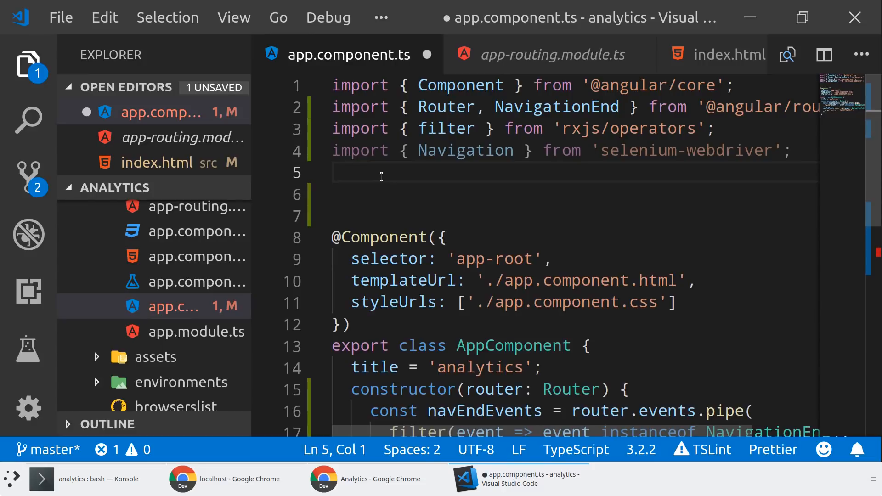
{"action": "scroll", "scroll_direction": "down", "scroll_amount": 3}
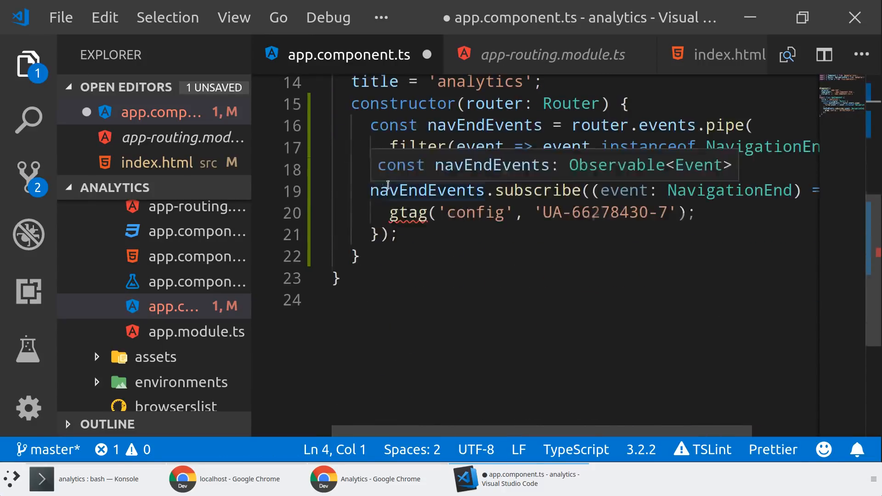
{"action": "type", "text": "de"}
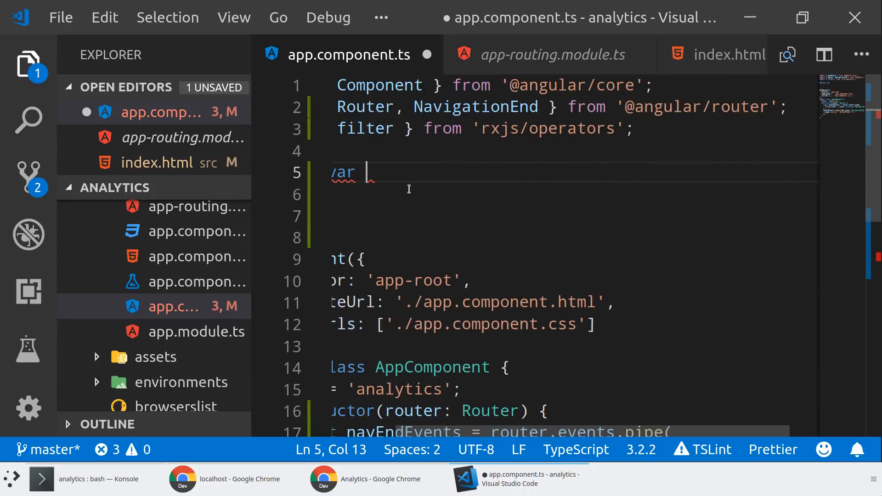
{"action": "type", "text": "gtag;"}
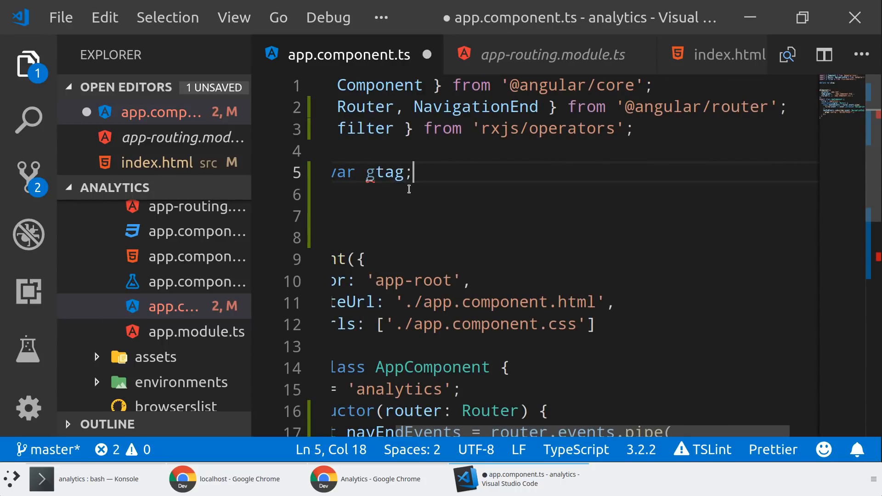
{"action": "key", "text": "ctrl+s"}
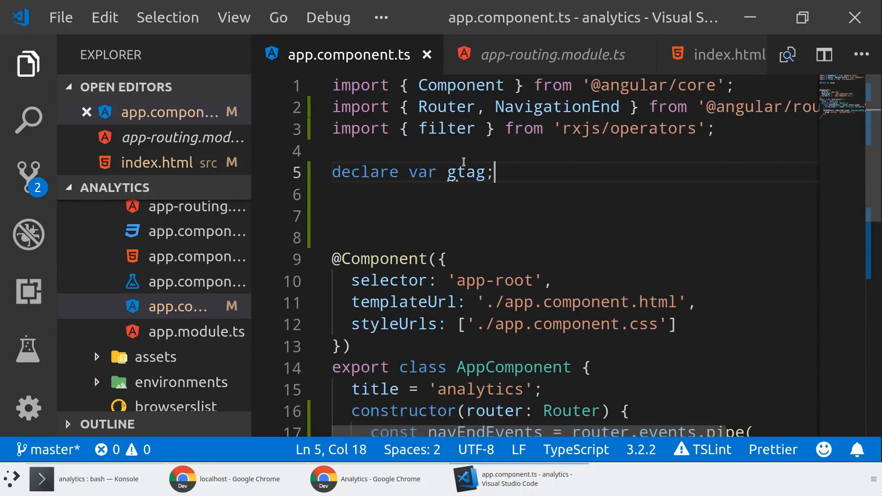
{"action": "scroll", "scroll_direction": "down", "scroll_amount": 3}
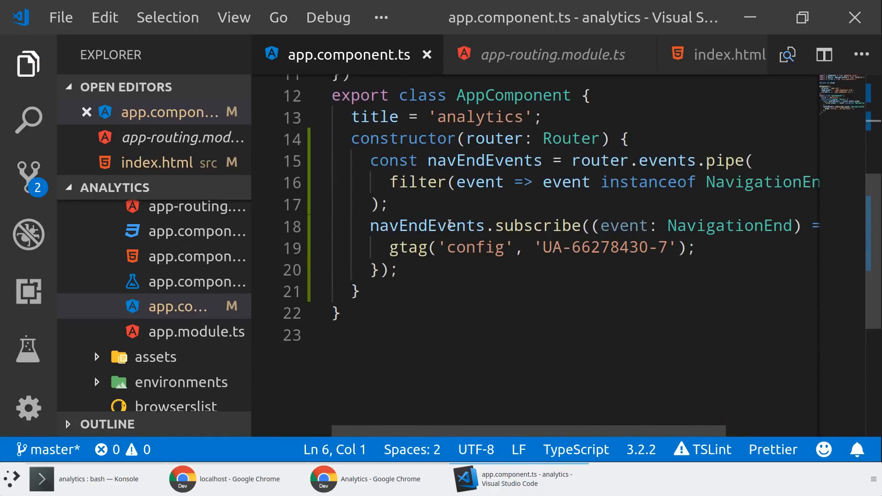
{"action": "mouse_move", "coordinate": [408, 247]}
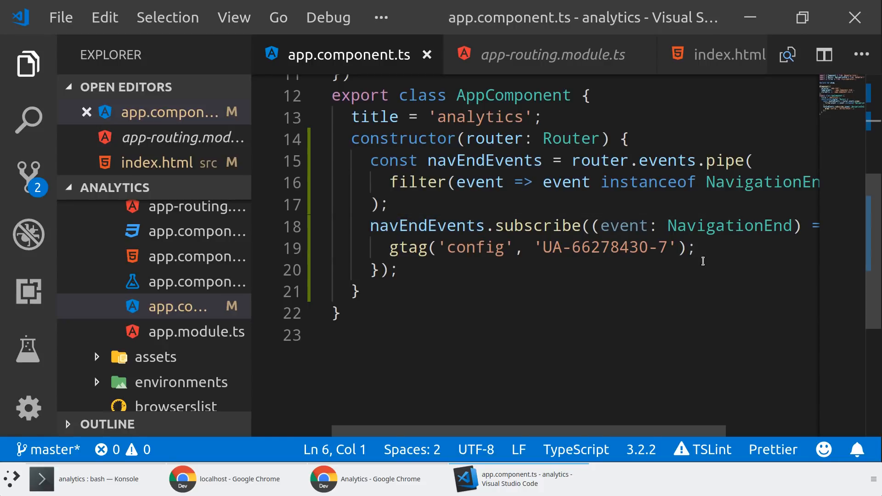
Pass an options object with 'page_path': event.urlAfterRedirects after 'UA-66278430-7' in the gtag config call
{"action": "left_click", "coordinate": [679, 248]}
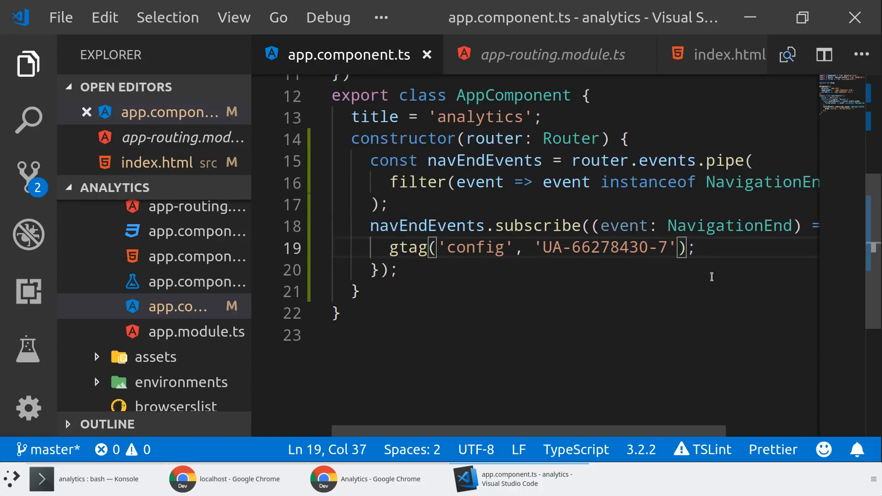
{"action": "mouse_move", "coordinate": [690, 317]}
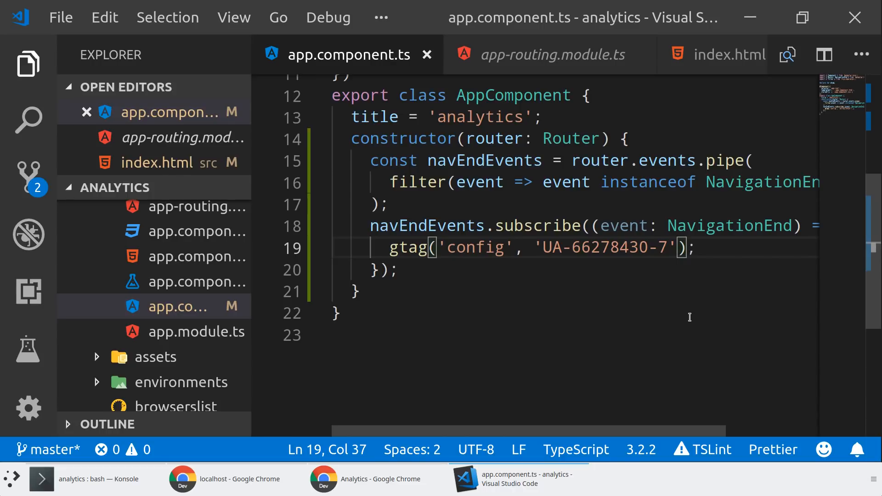
{"action": "type", "text": ", {"}
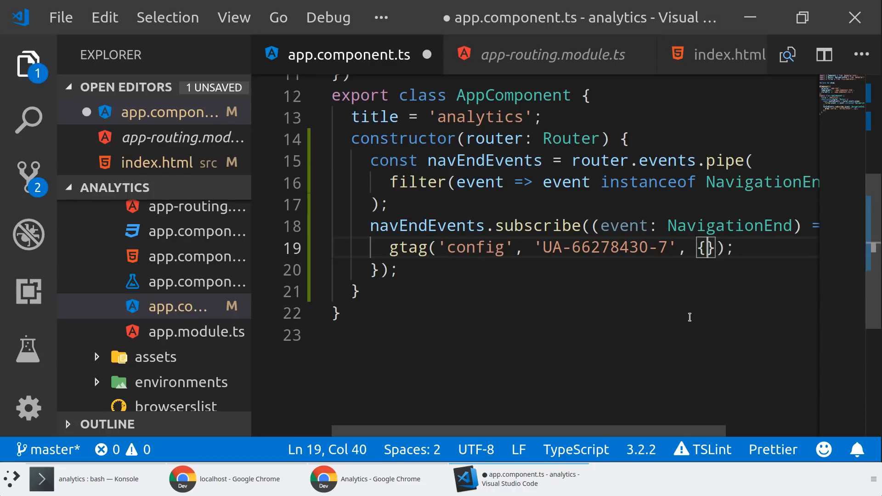
{"action": "key", "text": "Enter"}
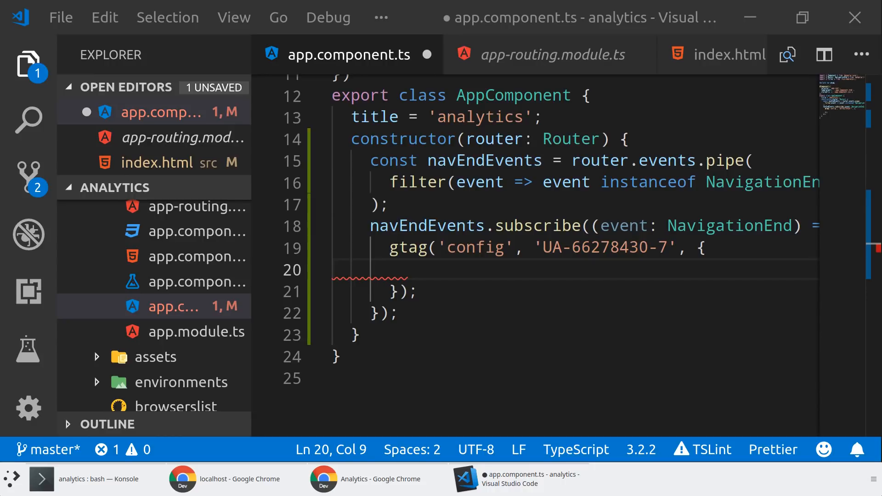
{"action": "type", "text": "'"}
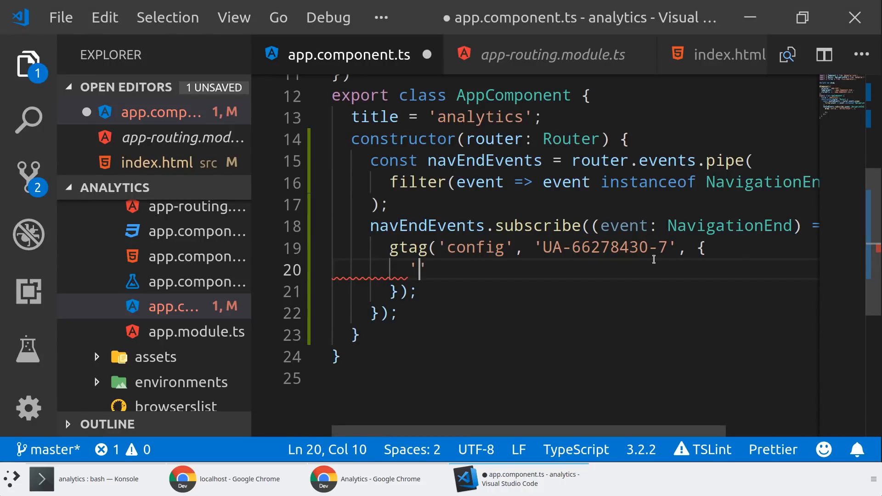
{"action": "type", "text": "page_path\""}
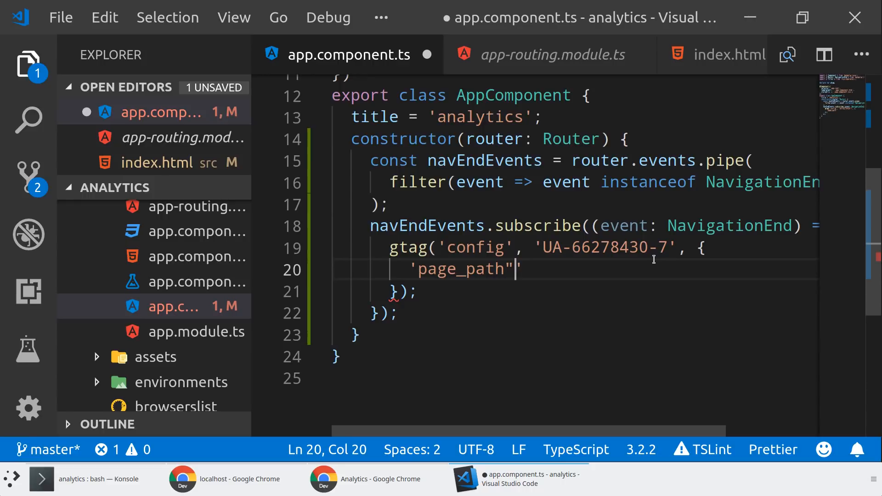
{"action": "type", "text": "':"}
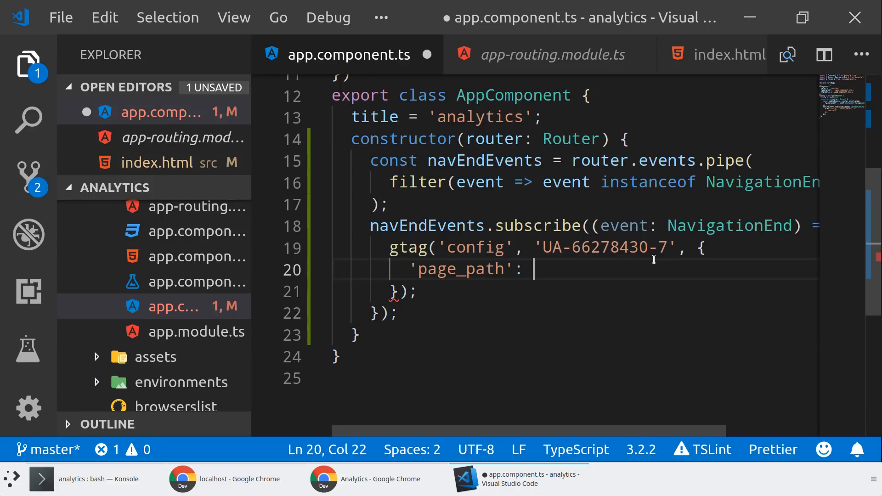
{"action": "type", "text": "event.urlAfterRedirects"}
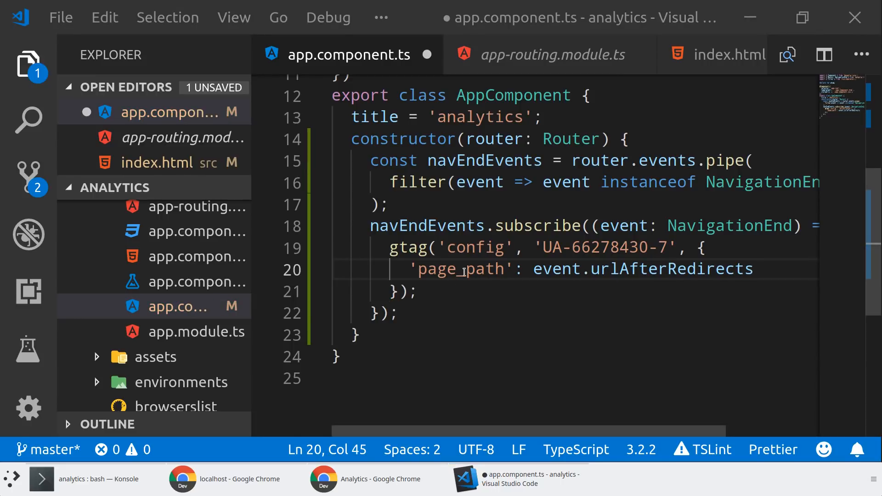
{"action": "mouse_move", "coordinate": [459, 248]}
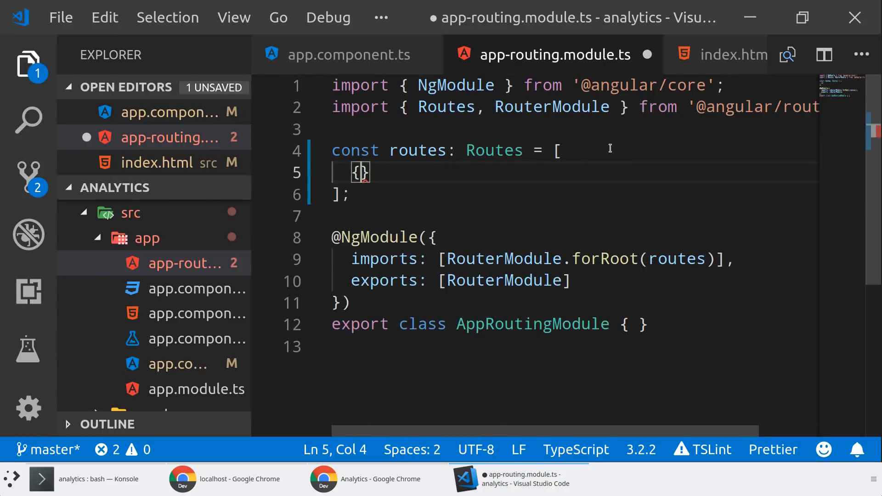
Add route entries for HomeComponent and AboutComponent in app-routing.module.ts and save
{"action": "type", "text": "path: 'h"}
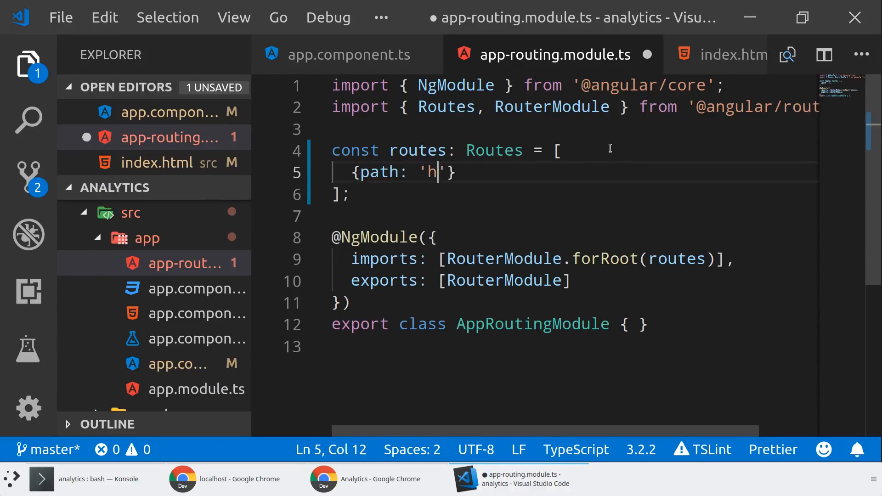
{"action": "type", "text": "ome"}
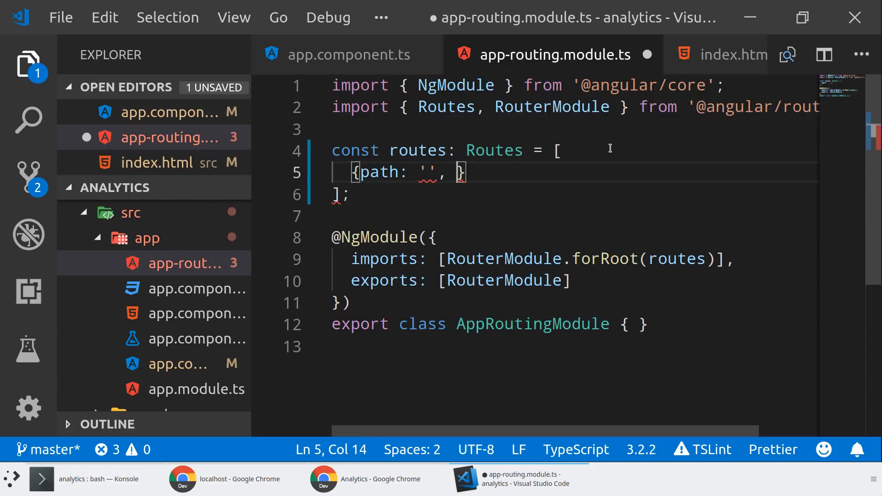
{"action": "type", "text": "component; HomeComponent"}
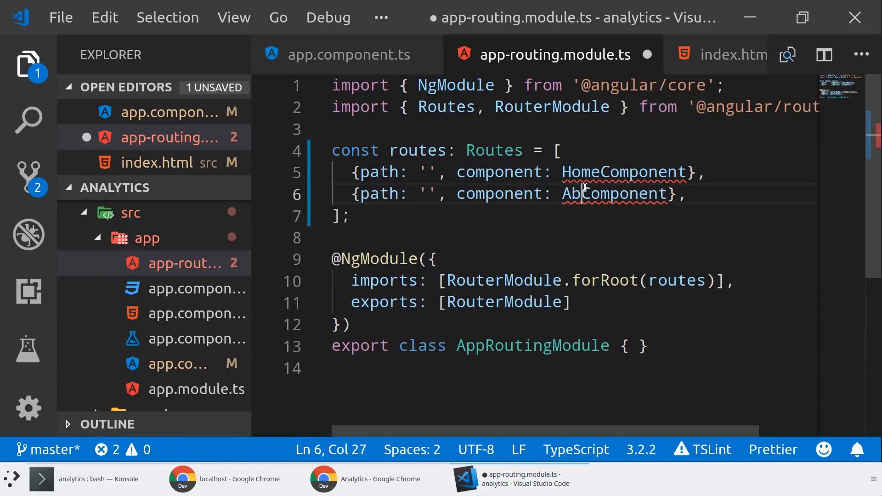
{"action": "type", "text": "out"}
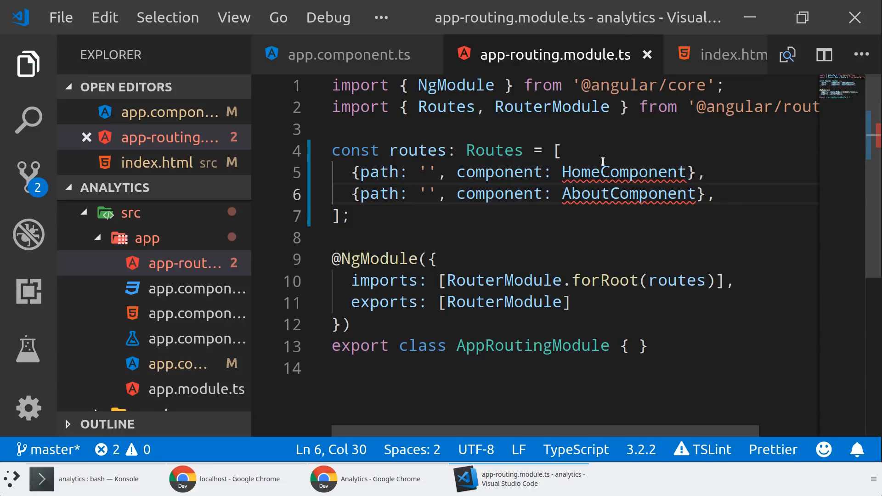
{"action": "left_click", "coordinate": [94, 479]}
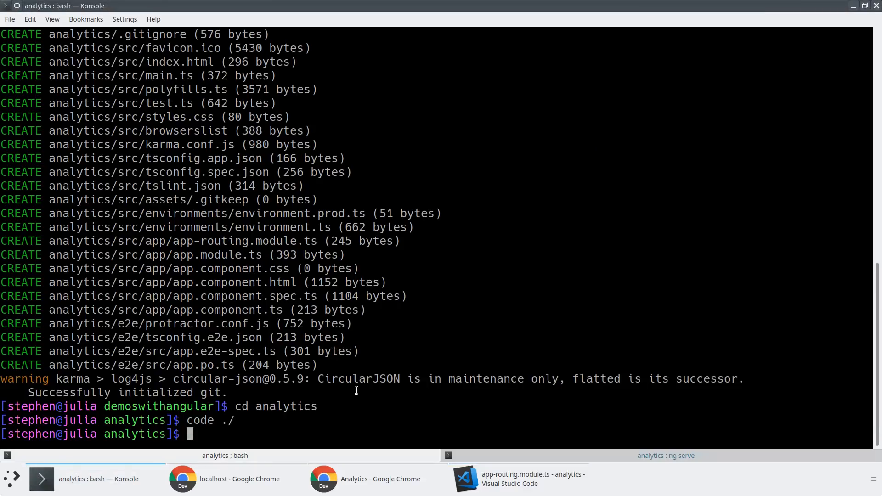
Run ng g c home and ng g c about to generate both components
{"action": "type", "text": "ng g"}
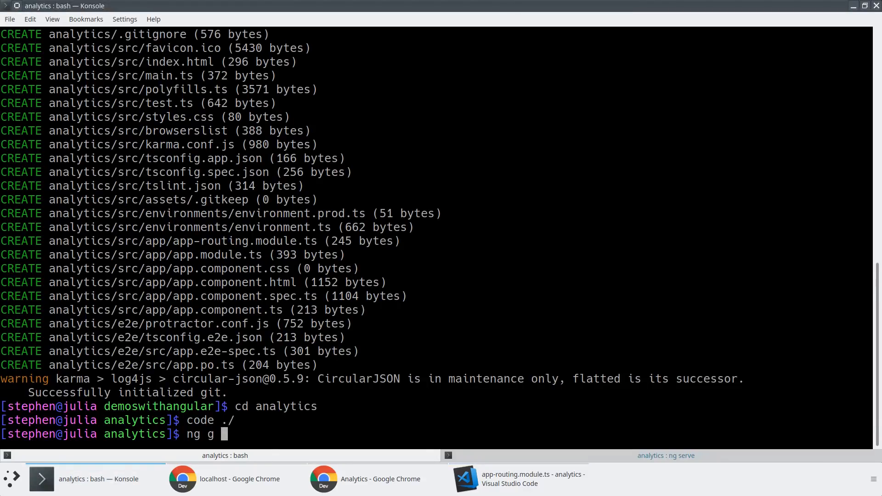
{"action": "key", "text": "Return"}
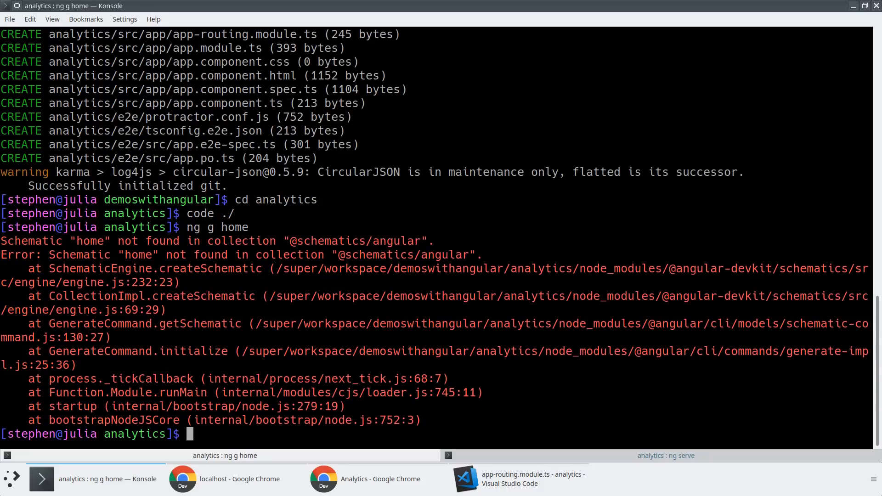
{"action": "key", "text": "Up"}
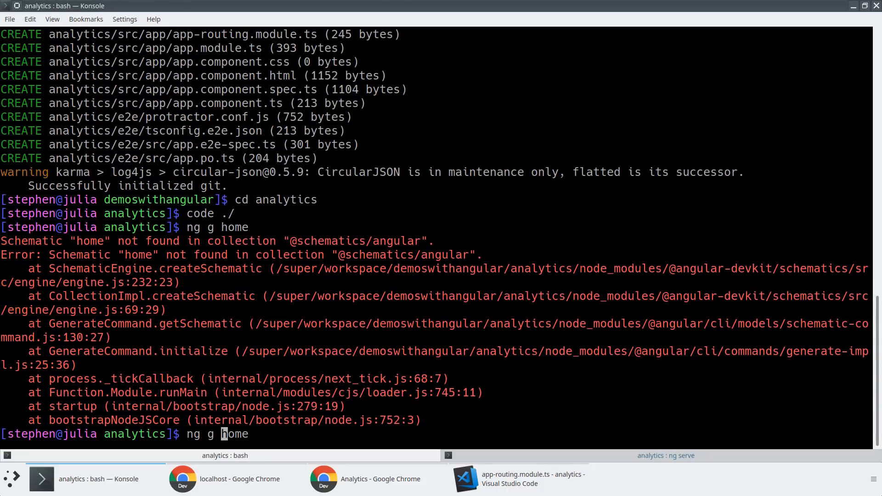
{"action": "key", "text": "Return"}
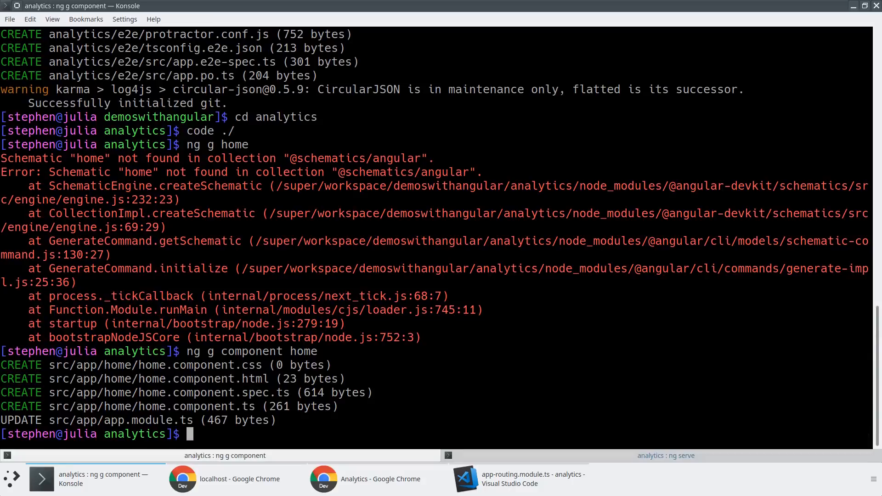
{"action": "type", "text": "ng g c about"}
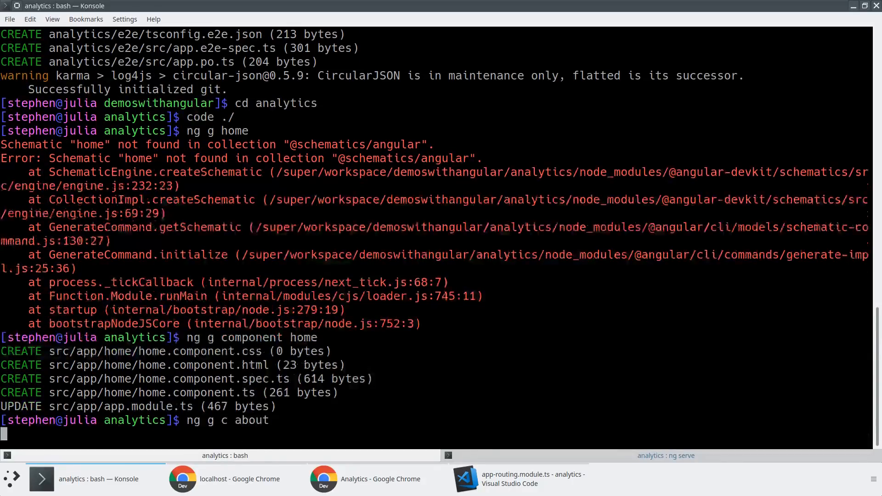
{"action": "left_click", "coordinate": [512, 479]}
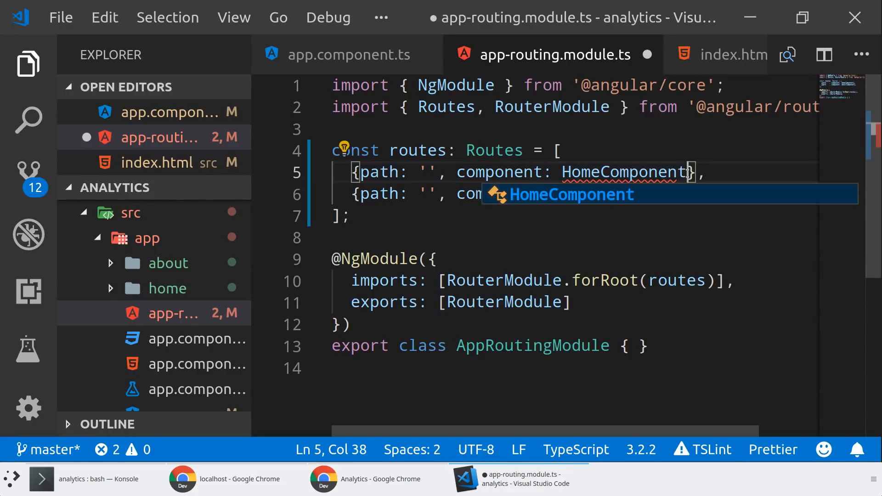
Import AboutComponent and set the second route's path to 'about'
{"action": "type", "text": "AboutComponent},"}
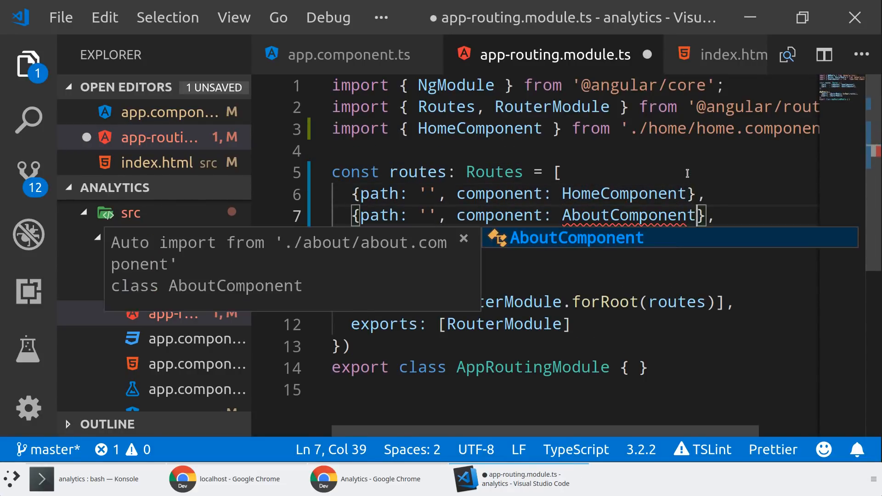
{"action": "left_click", "coordinate": [197, 388]}
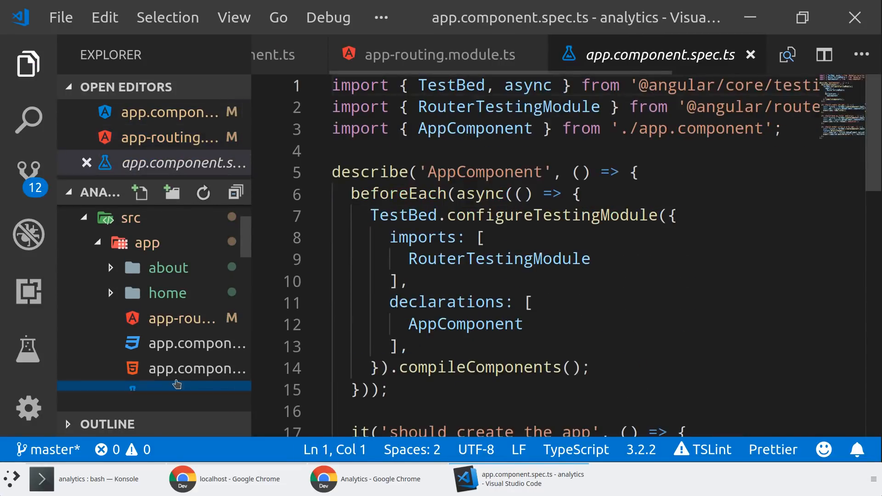
{"action": "left_click", "coordinate": [197, 368]}
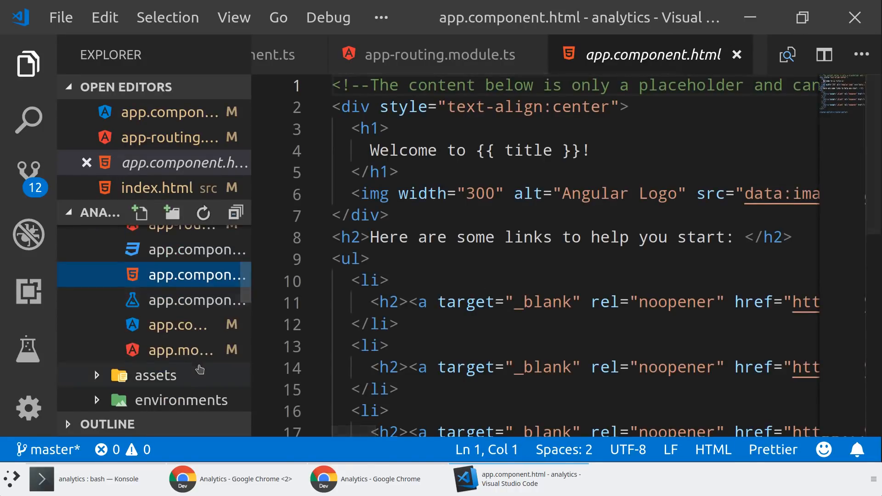
{"action": "left_click", "coordinate": [180, 351]}
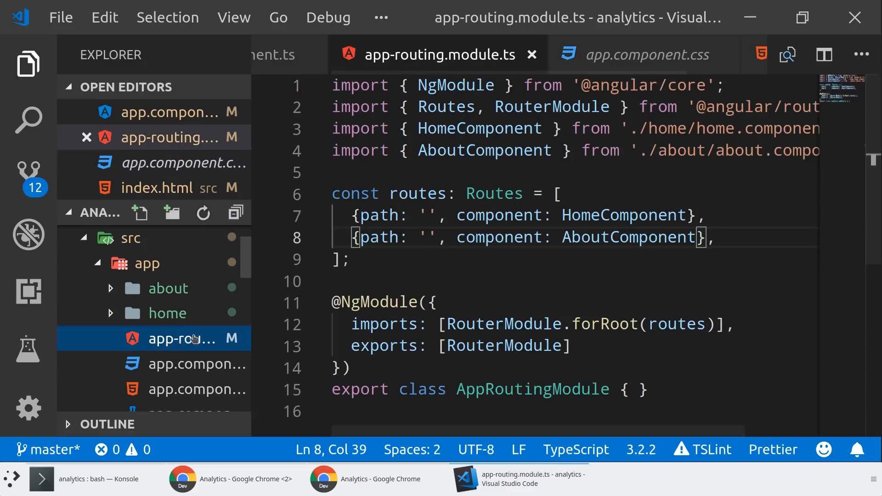
{"action": "left_click", "coordinate": [427, 238]}
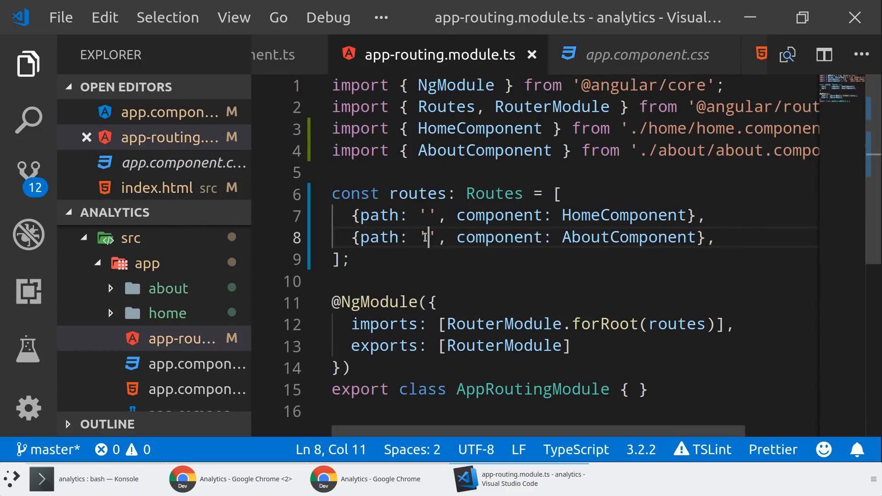
{"action": "type", "text": "about"}
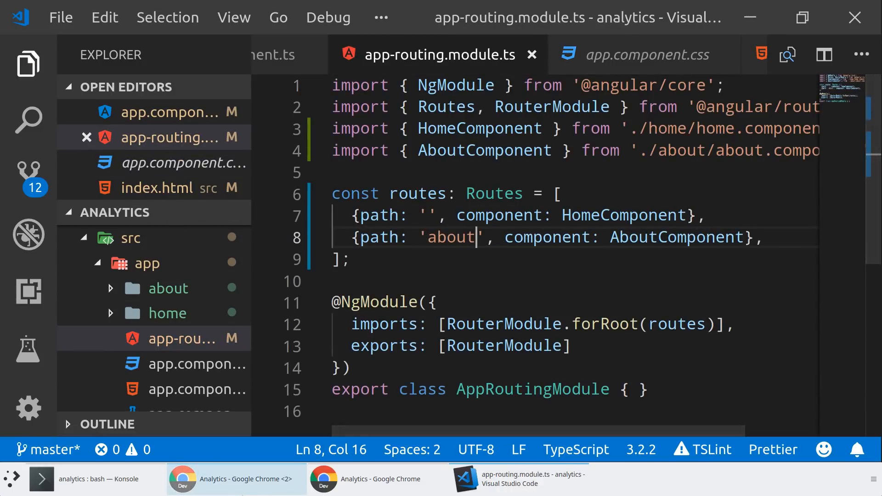
{"action": "mouse_move", "coordinate": [236, 479]}
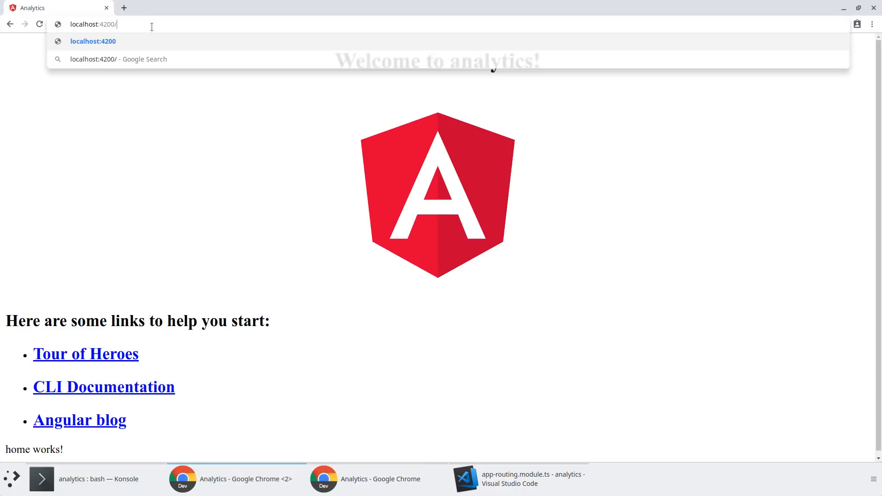
Replace app.component.html content with only <router-outlet></router-outlet>
{"action": "left_click", "coordinate": [519, 478]}
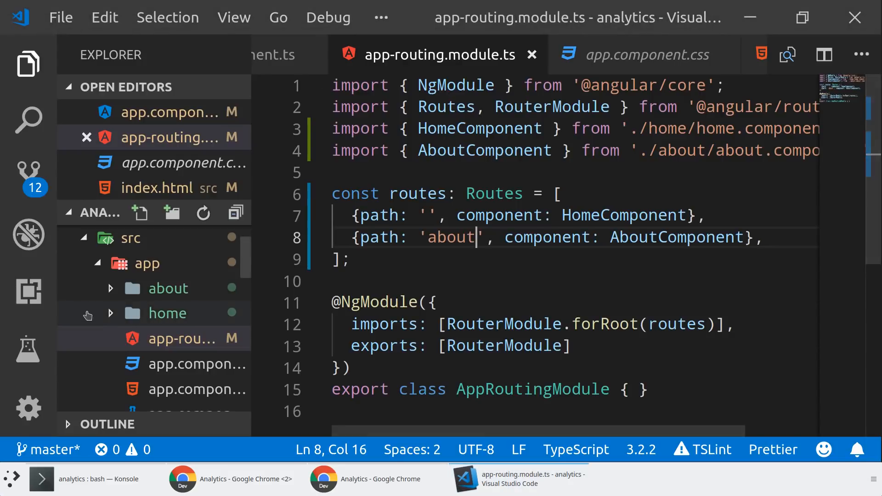
{"action": "left_click", "coordinate": [197, 332]}
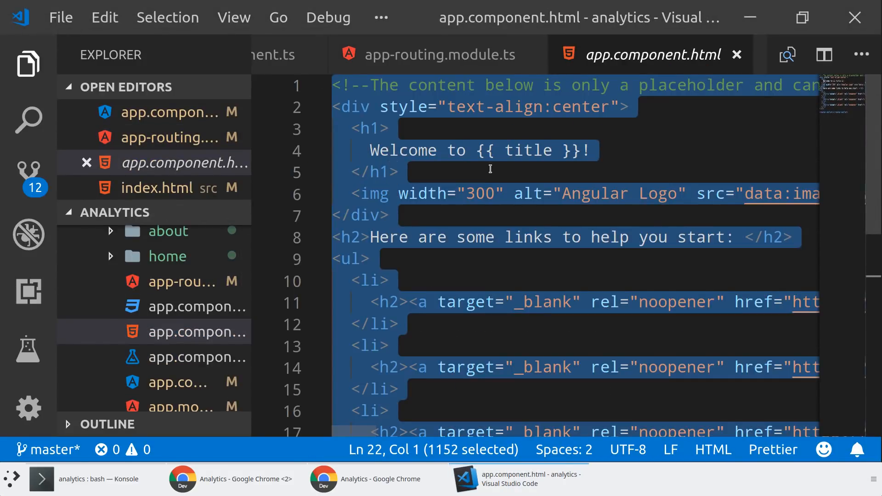
{"action": "type", "text": "router-outlet></router-outlet>"}
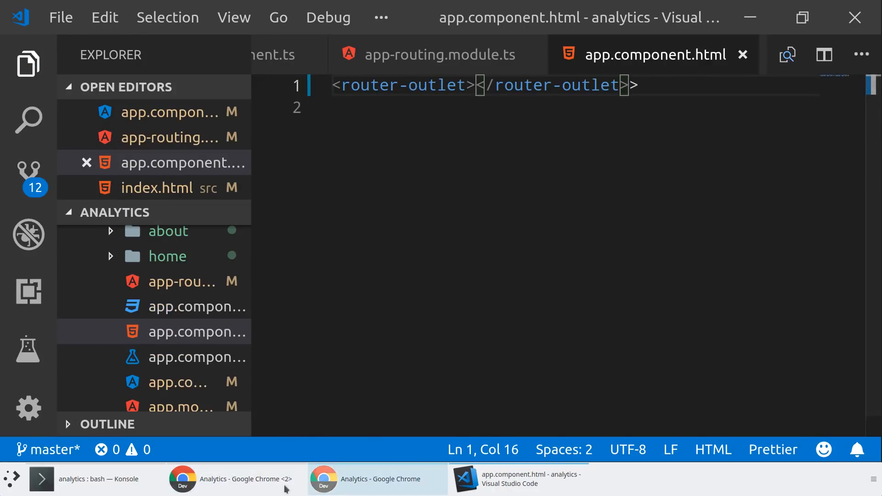
{"action": "left_click", "coordinate": [236, 479]}
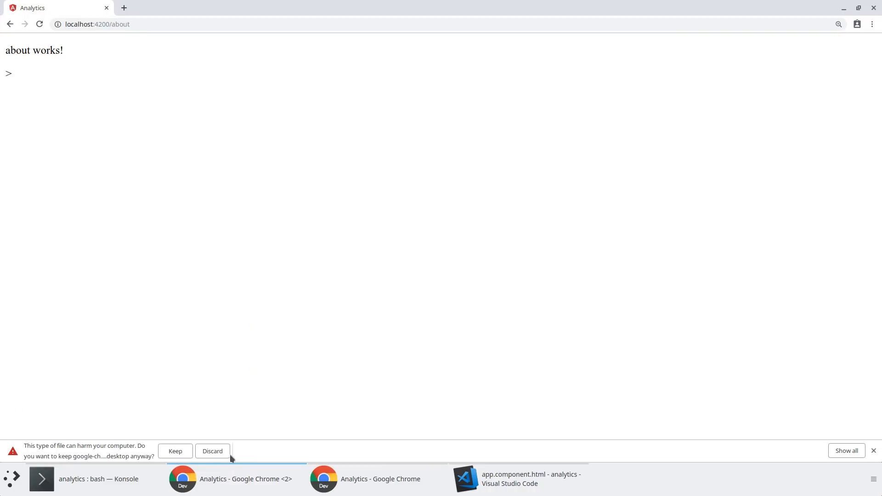
Recheck the page in Chrome showing 'home works!' and bring up DevTools
{"action": "left_click", "coordinate": [212, 450]}
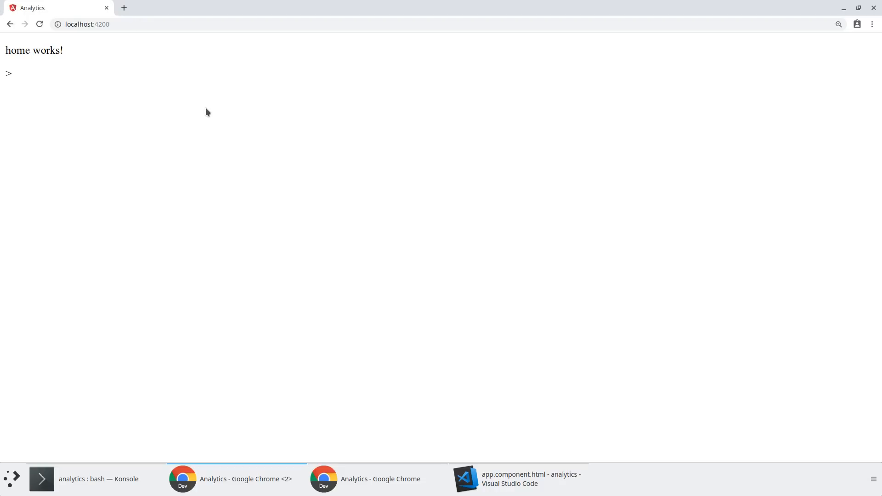
{"action": "left_click", "coordinate": [518, 479]}
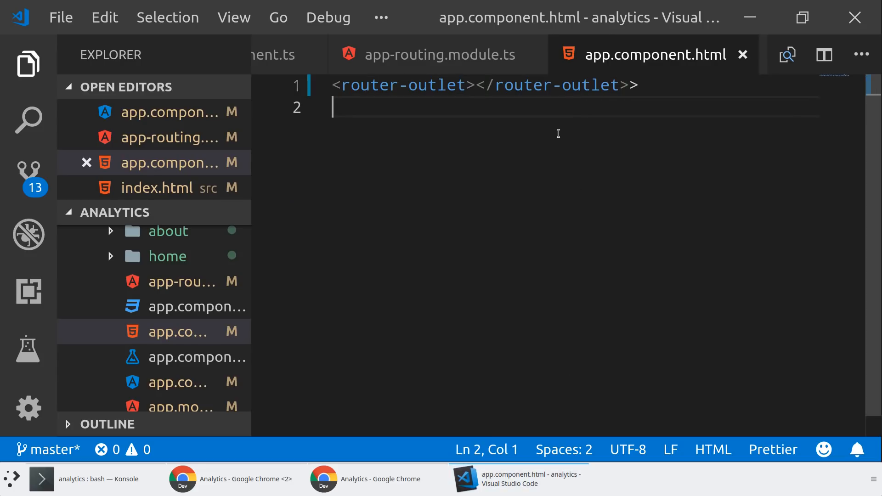
{"action": "left_click", "coordinate": [236, 479]}
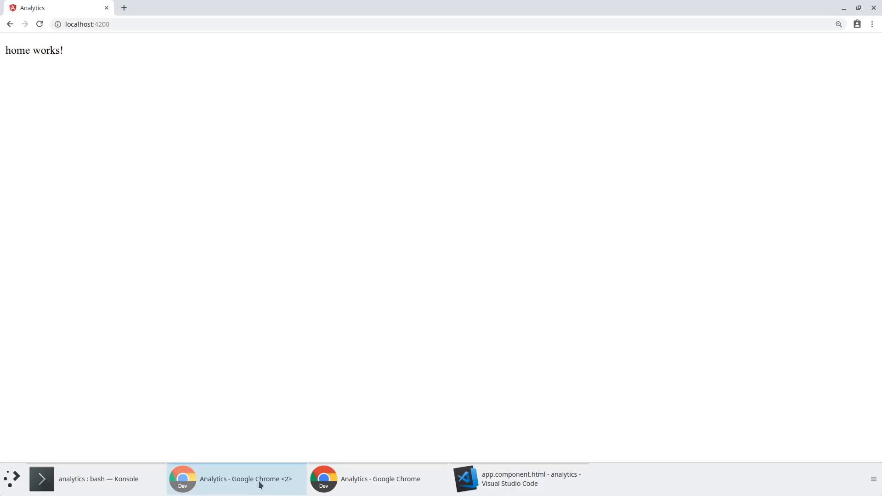
{"action": "key", "text": "F12"}
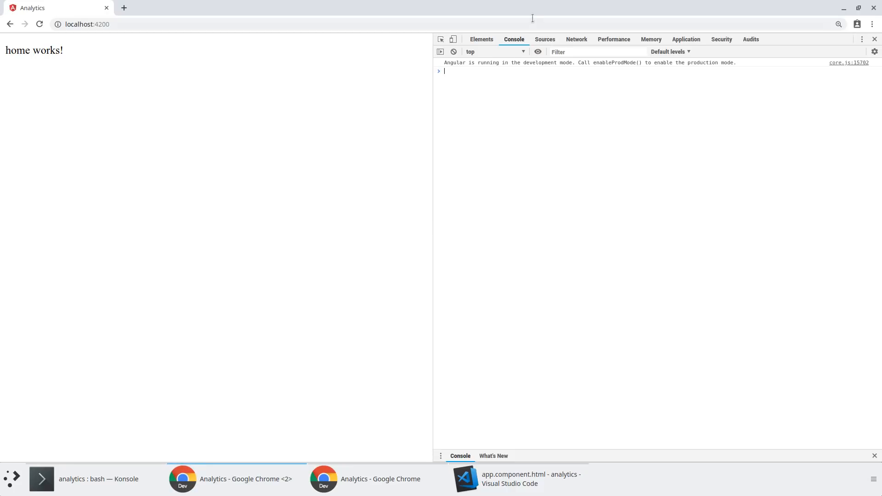
View the Network requests and inspect the analytics collect?v=1 hit for the home page
{"action": "left_click", "coordinate": [576, 39]}
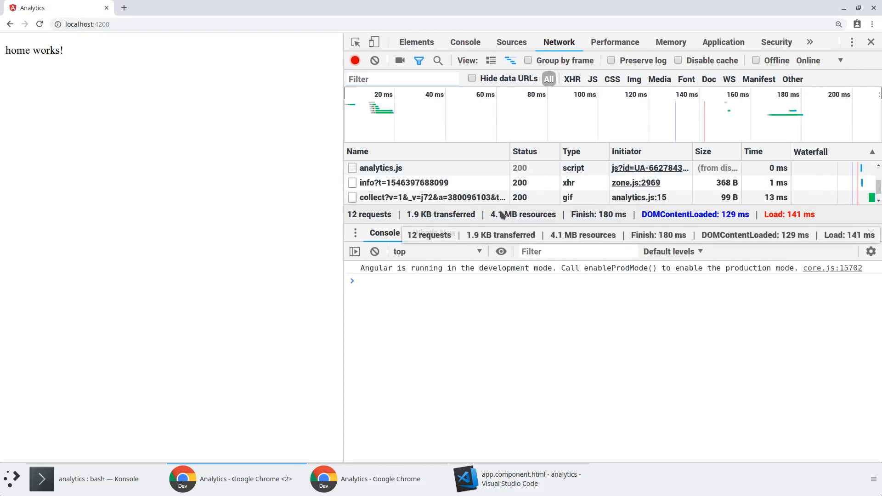
{"action": "left_click", "coordinate": [404, 196]}
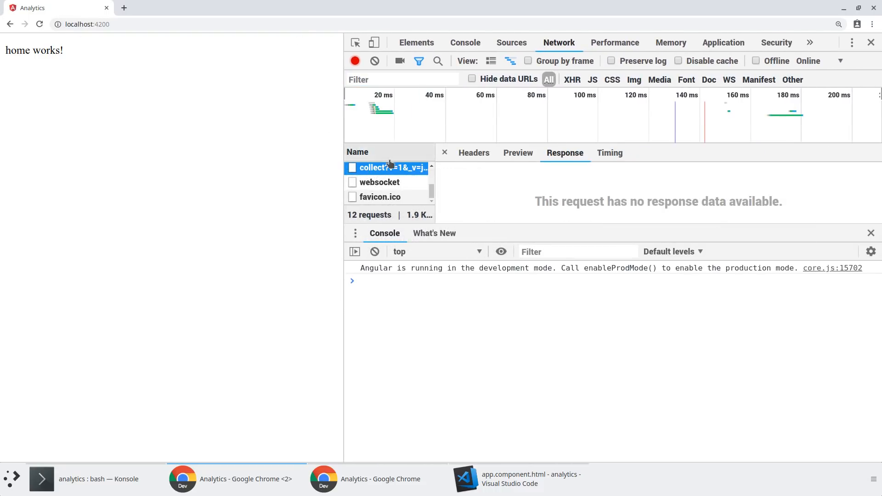
{"action": "mouse_move", "coordinate": [390, 168]}
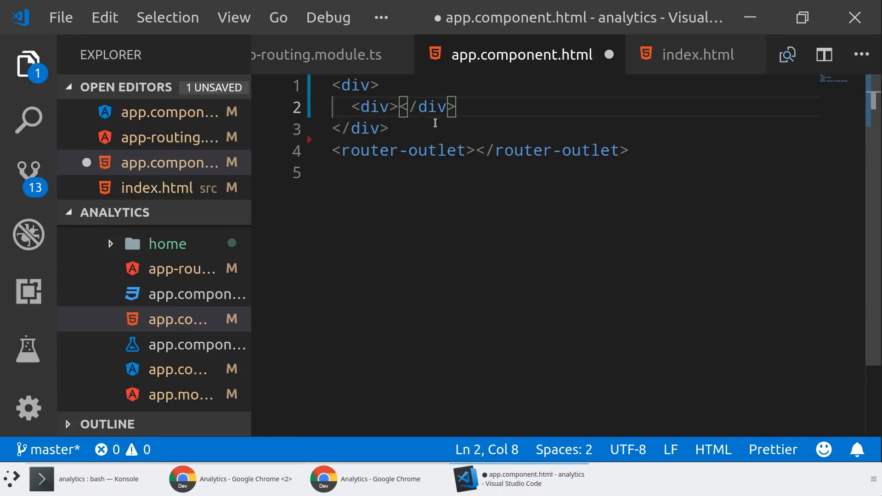
Add <a routerLink="/">Home</a> and <a routerLink="/about">About</a> above the router outlet
{"action": "type", "text": "<a routerLink=\"/\">Home</a"}
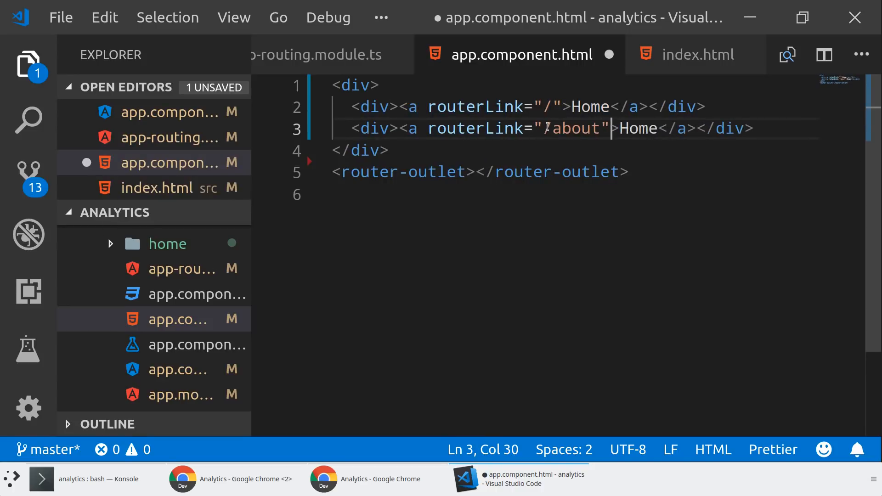
{"action": "type", "text": "About"}
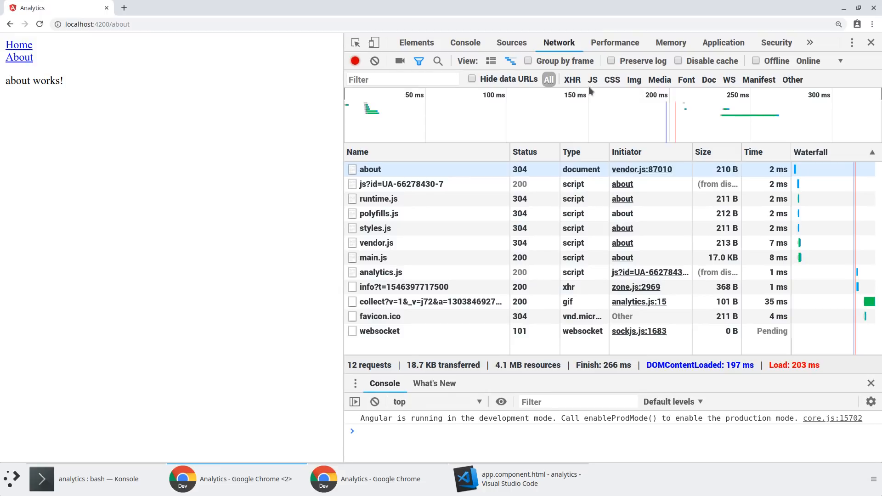
Clear the network log, navigate Home then About, and watch new collect hits appear
{"action": "left_click", "coordinate": [375, 60]}
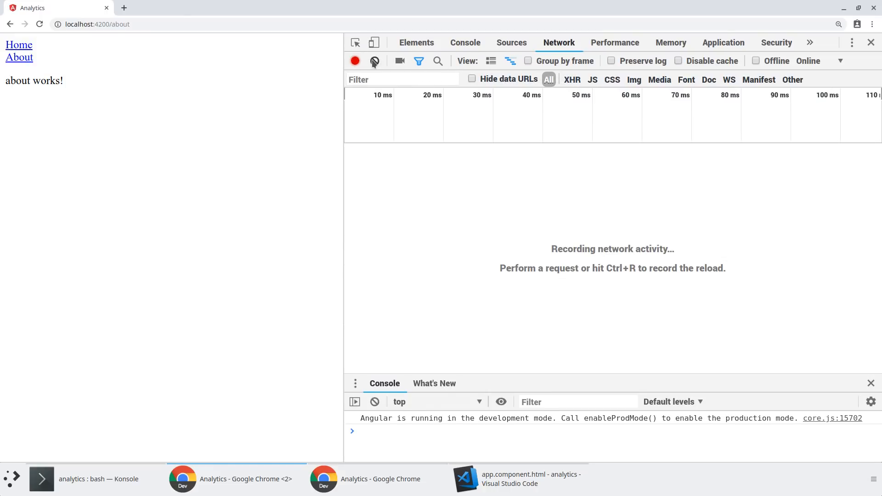
{"action": "left_click", "coordinate": [19, 45]}
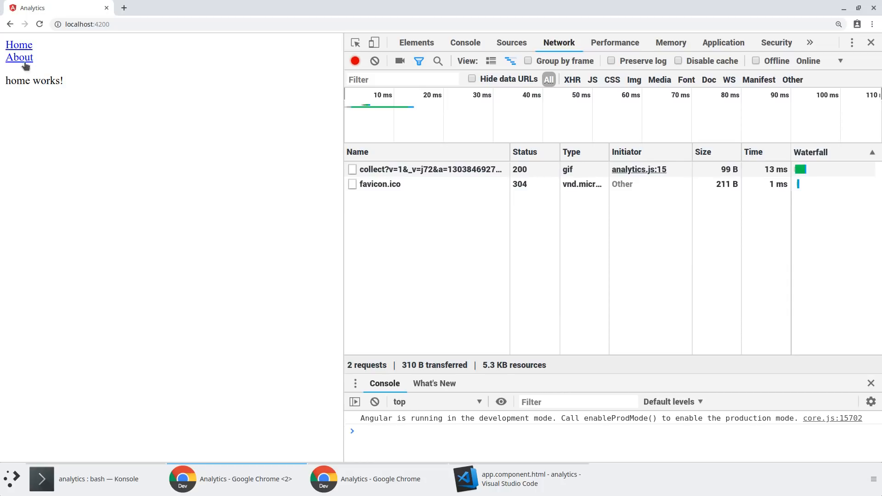
{"action": "left_click", "coordinate": [19, 57]}
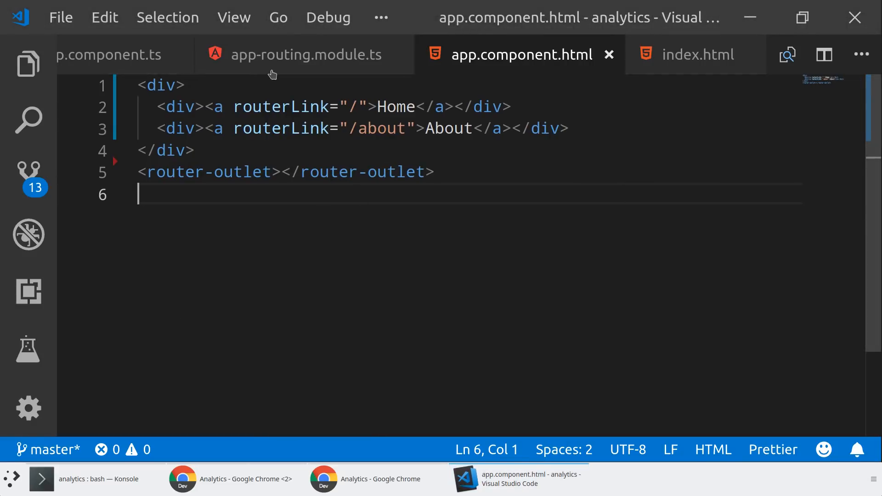
Show app.component.ts with the NavigationEnd subscription calling gtag config with page_path
{"action": "left_click", "coordinate": [110, 55]}
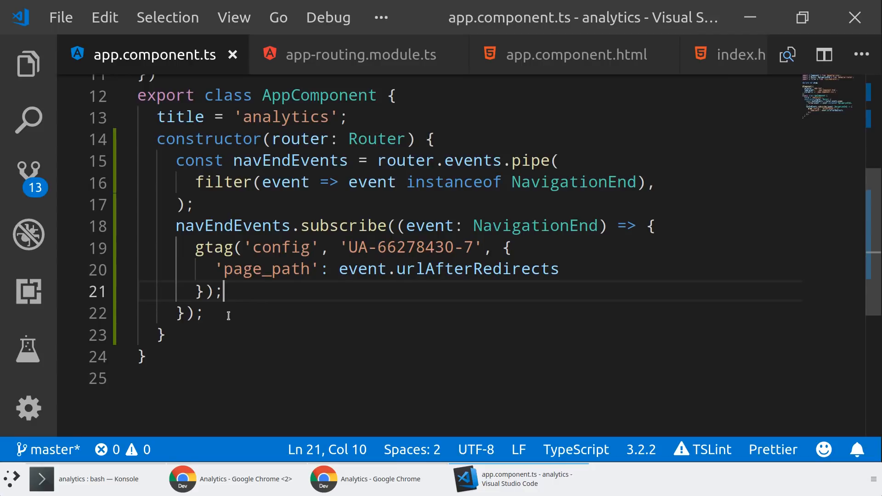
{"action": "mouse_move", "coordinate": [504, 380]}
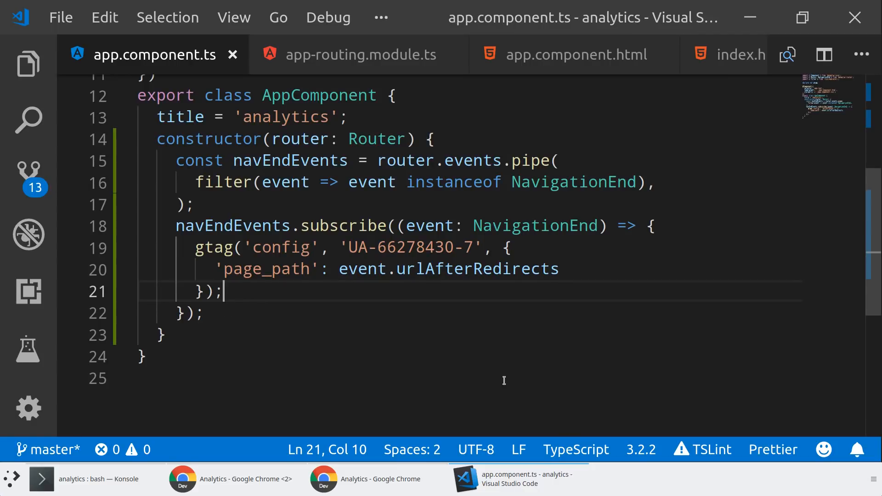